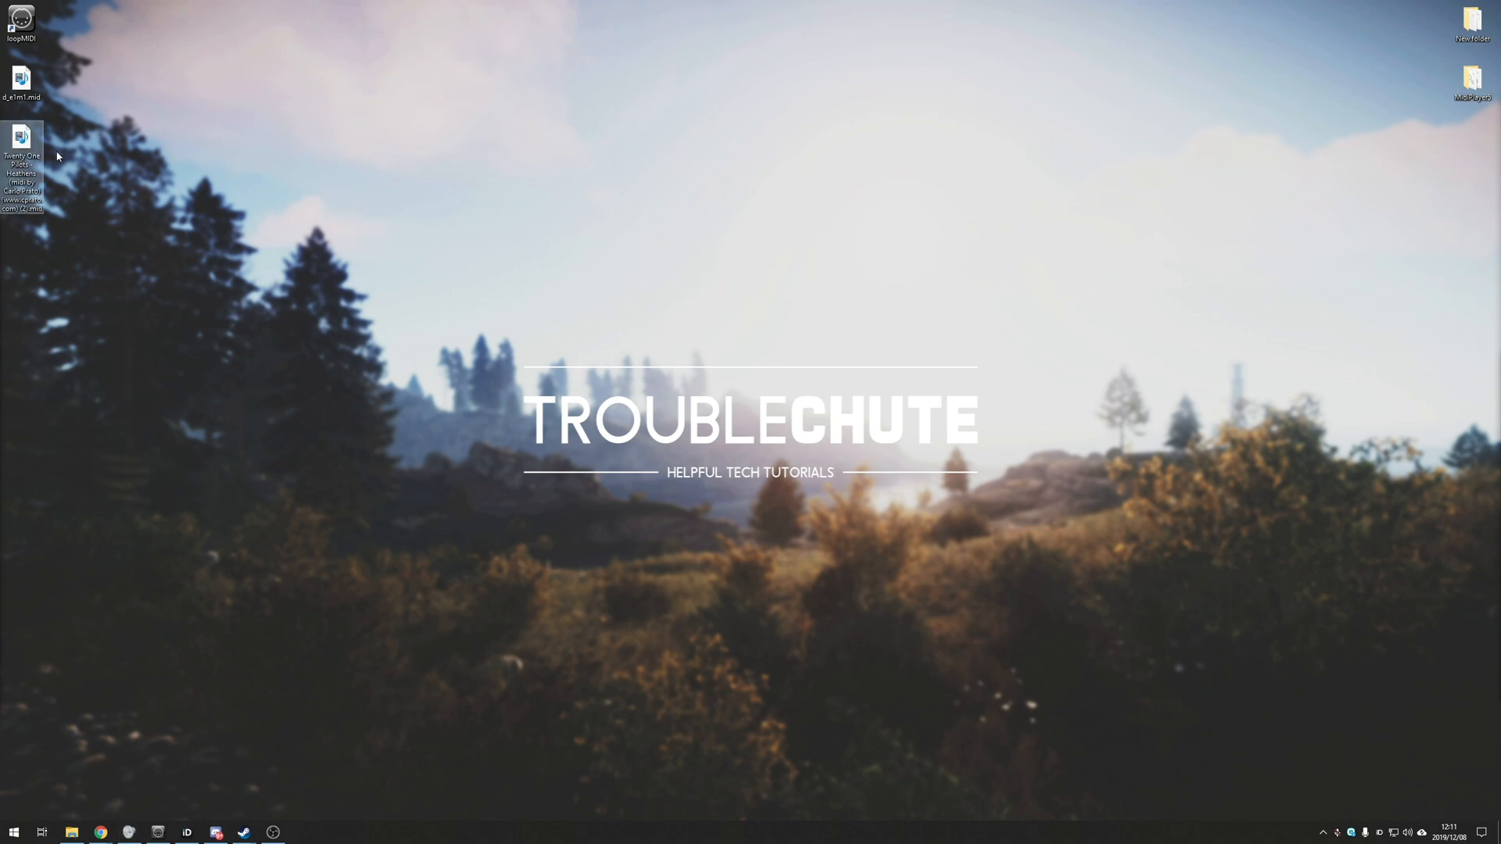
- Preview the Heathens MIDI file in the default player, then close the player
double_click(20, 155)
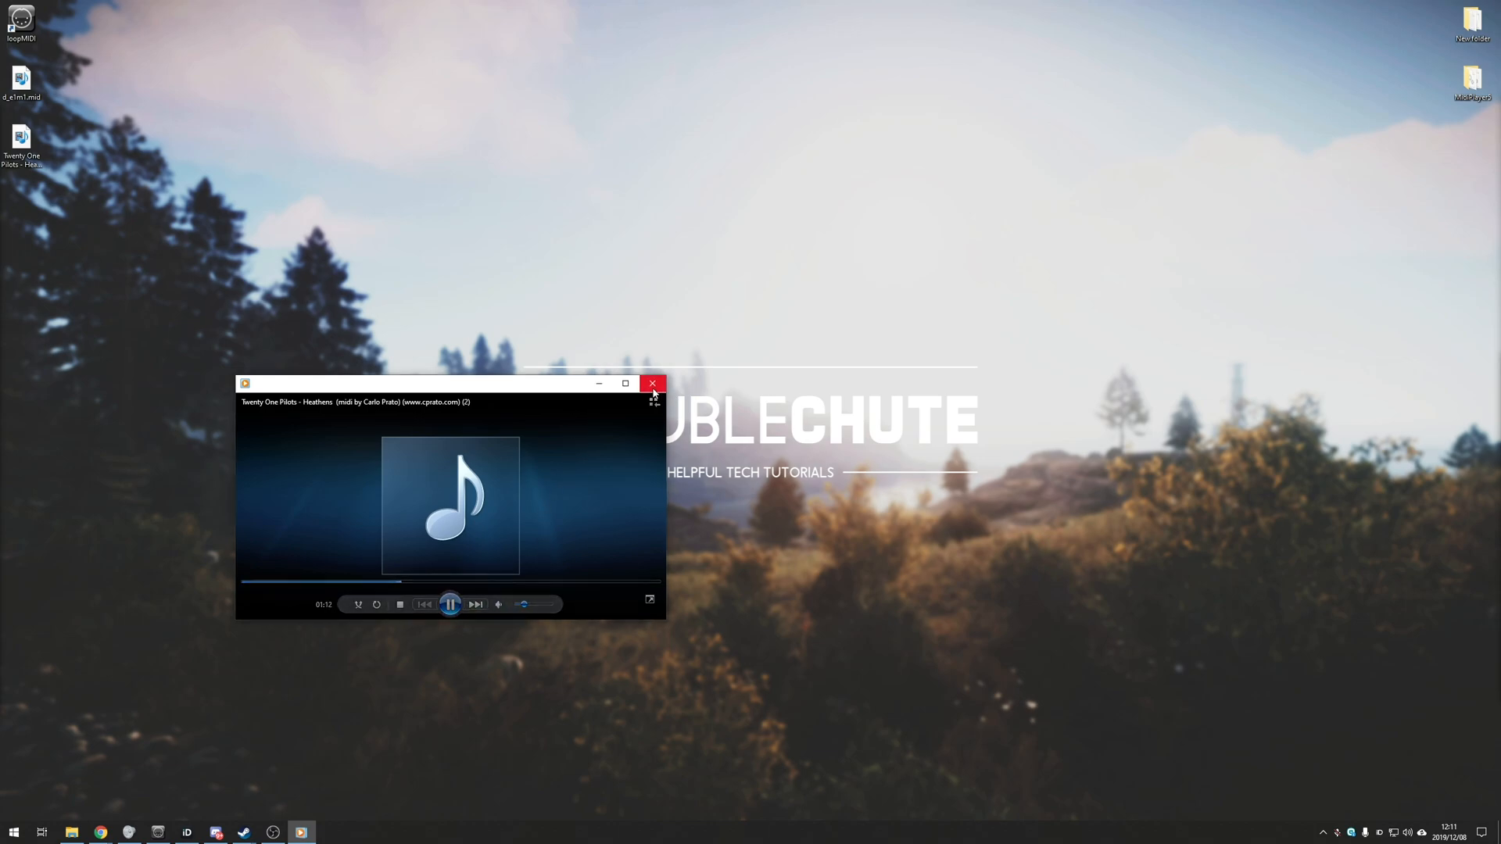
left_click(654, 385)
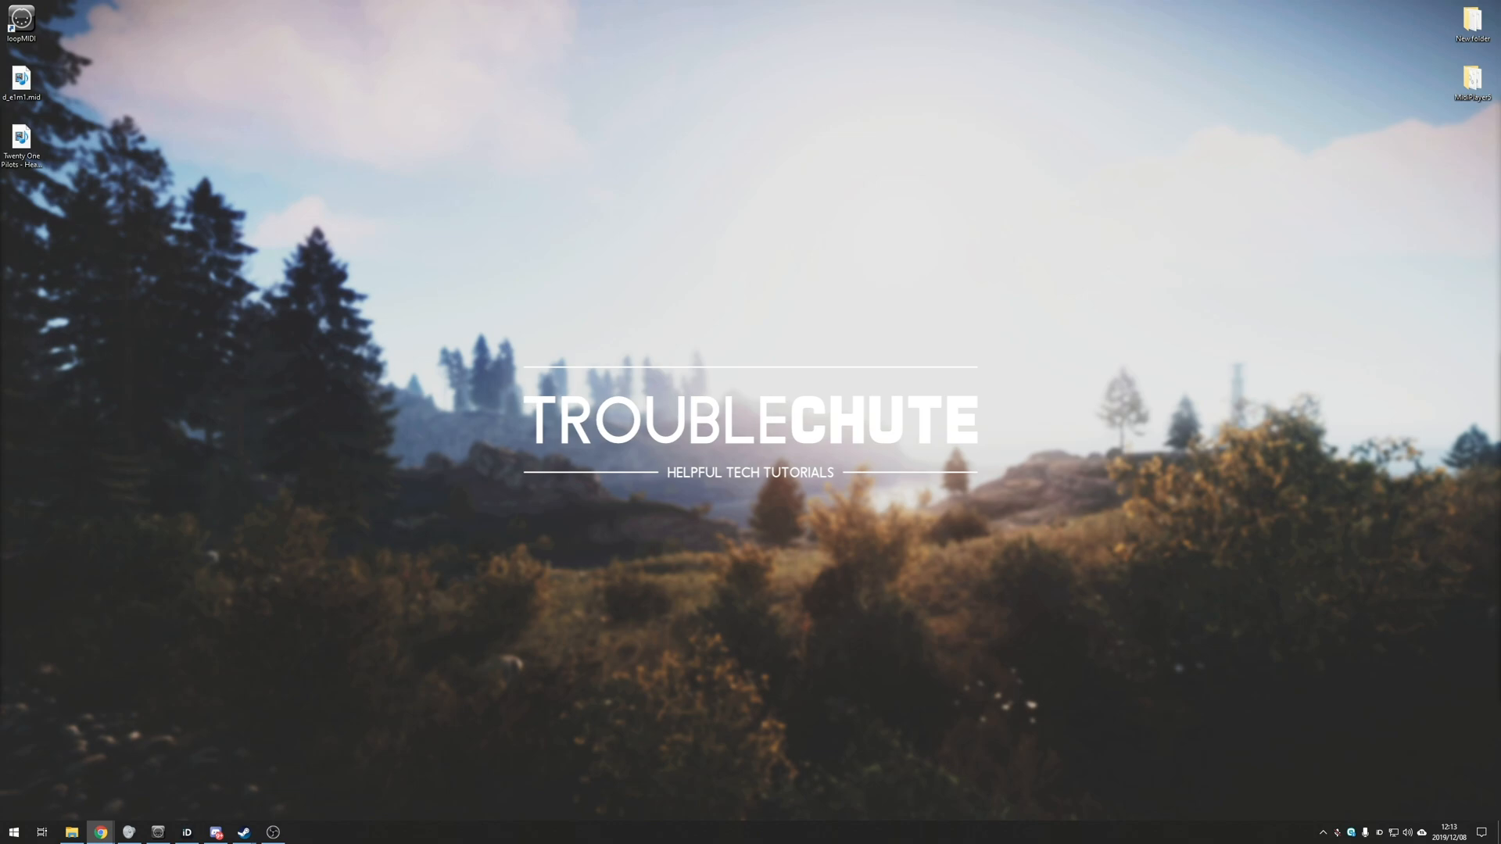
- Download the MidiEditor Windows installer from the midieditor.org download page
left_click(100, 831)
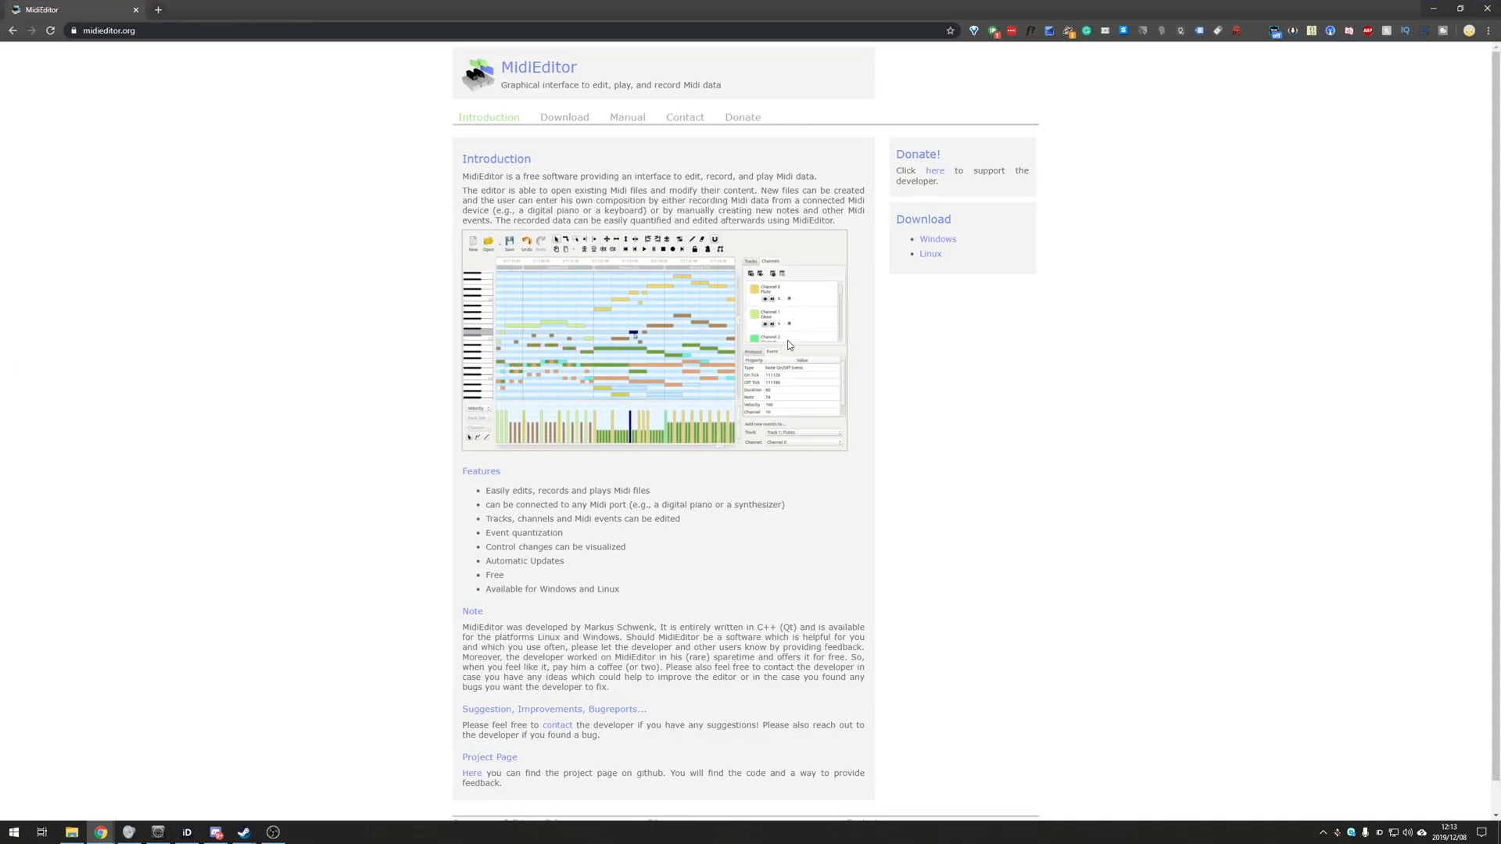
mouse_move(566, 118)
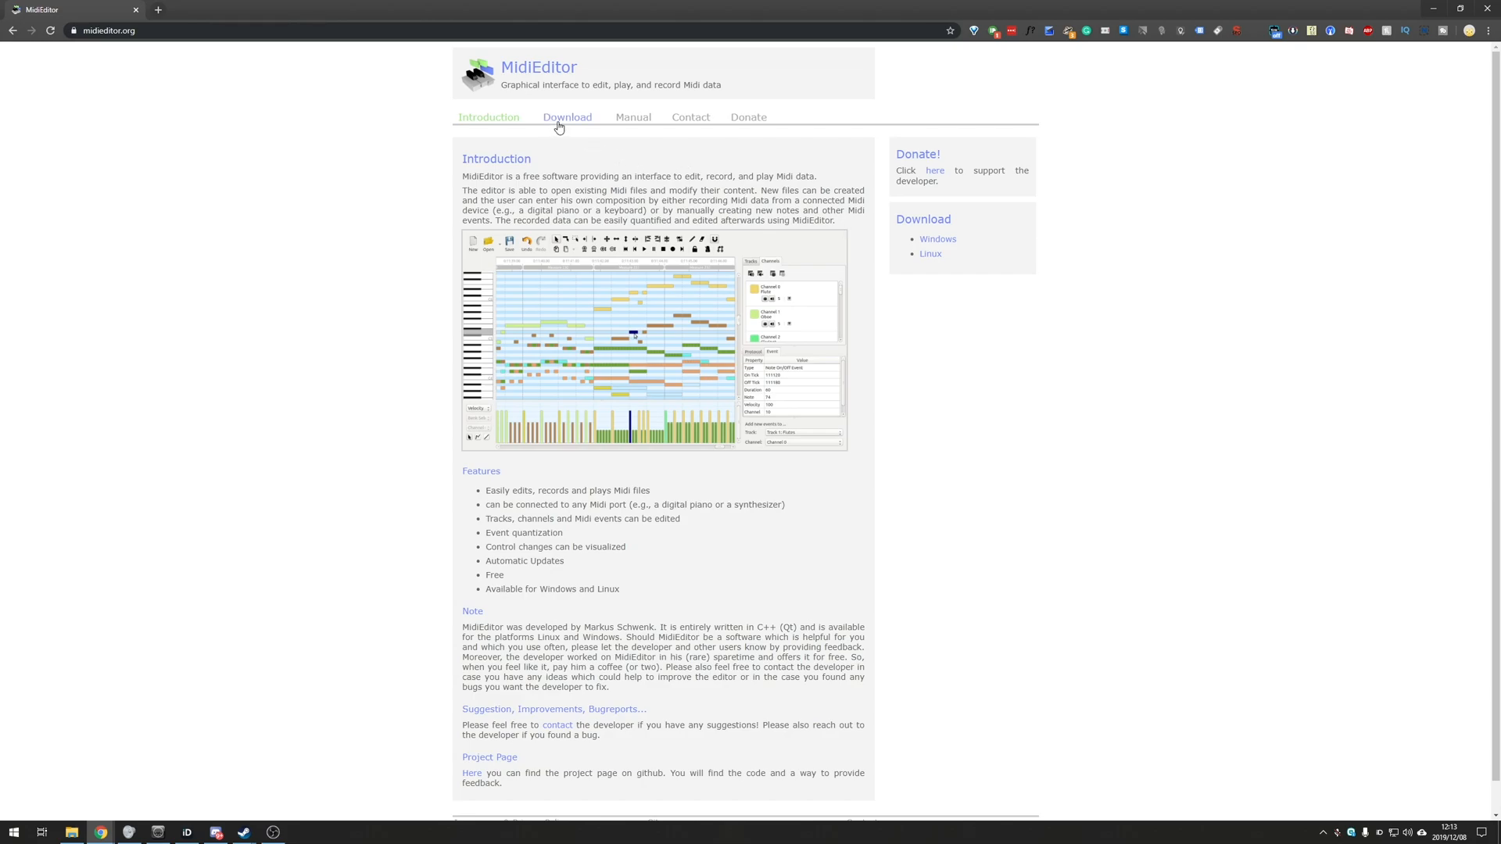
left_click(566, 117)
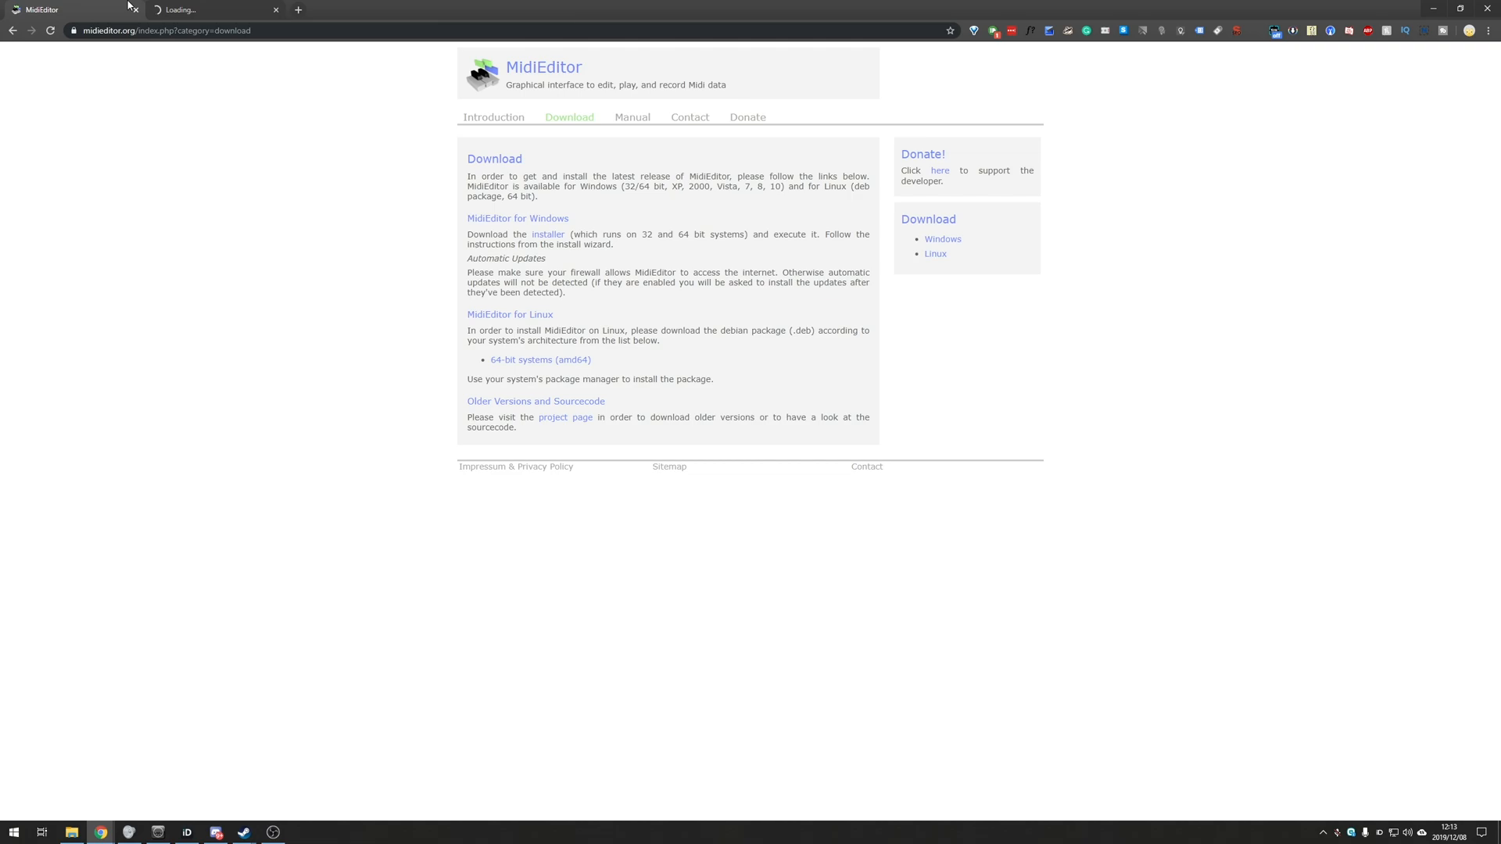
left_click(547, 236)
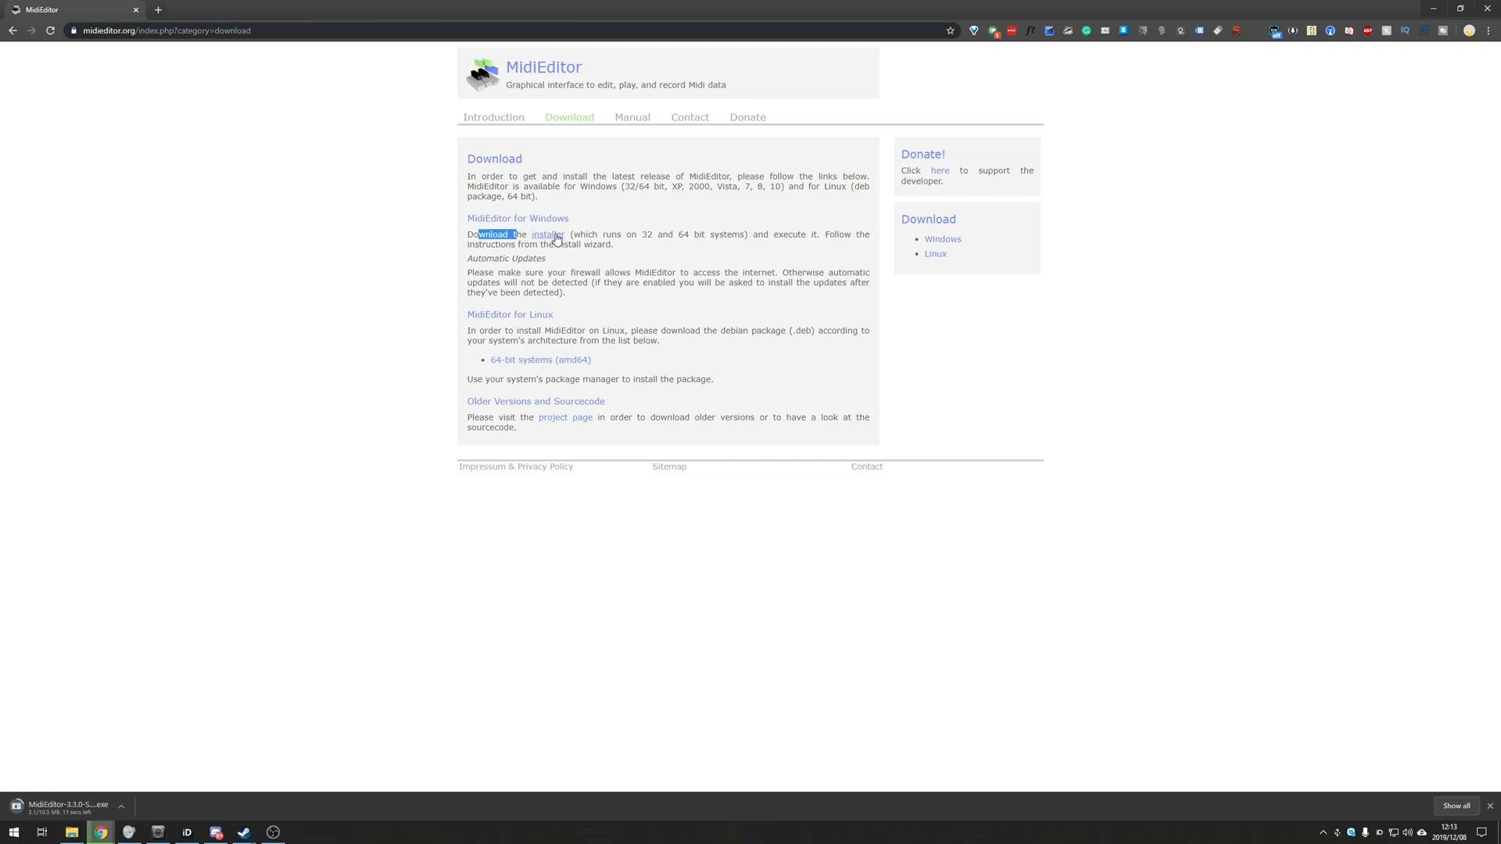
mouse_move(549, 234)
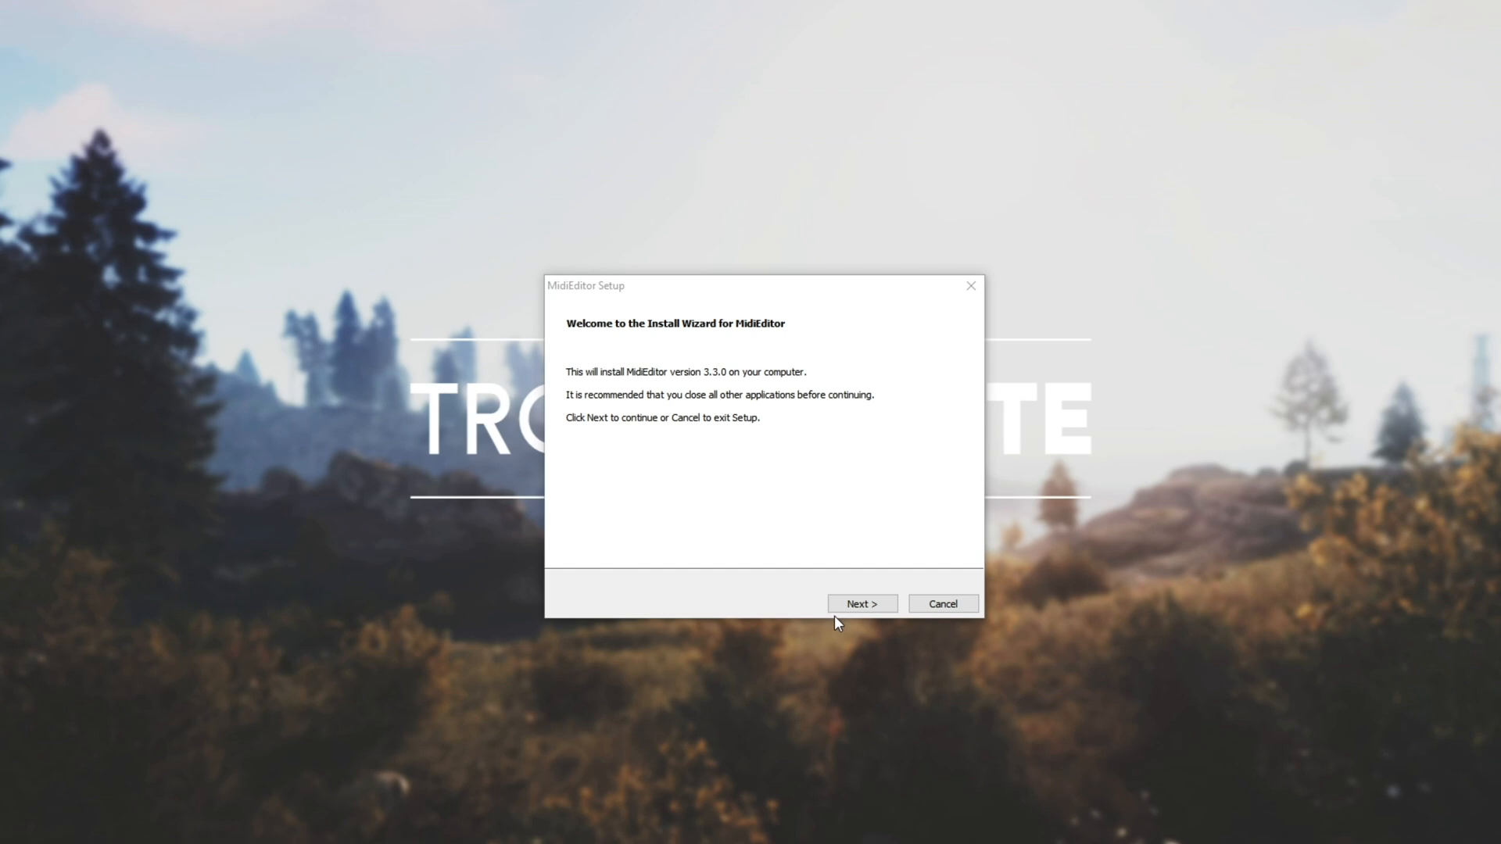
- Install MidiEditor 3.3.0 to the default folder and finish the setup wizard
left_click(860, 603)
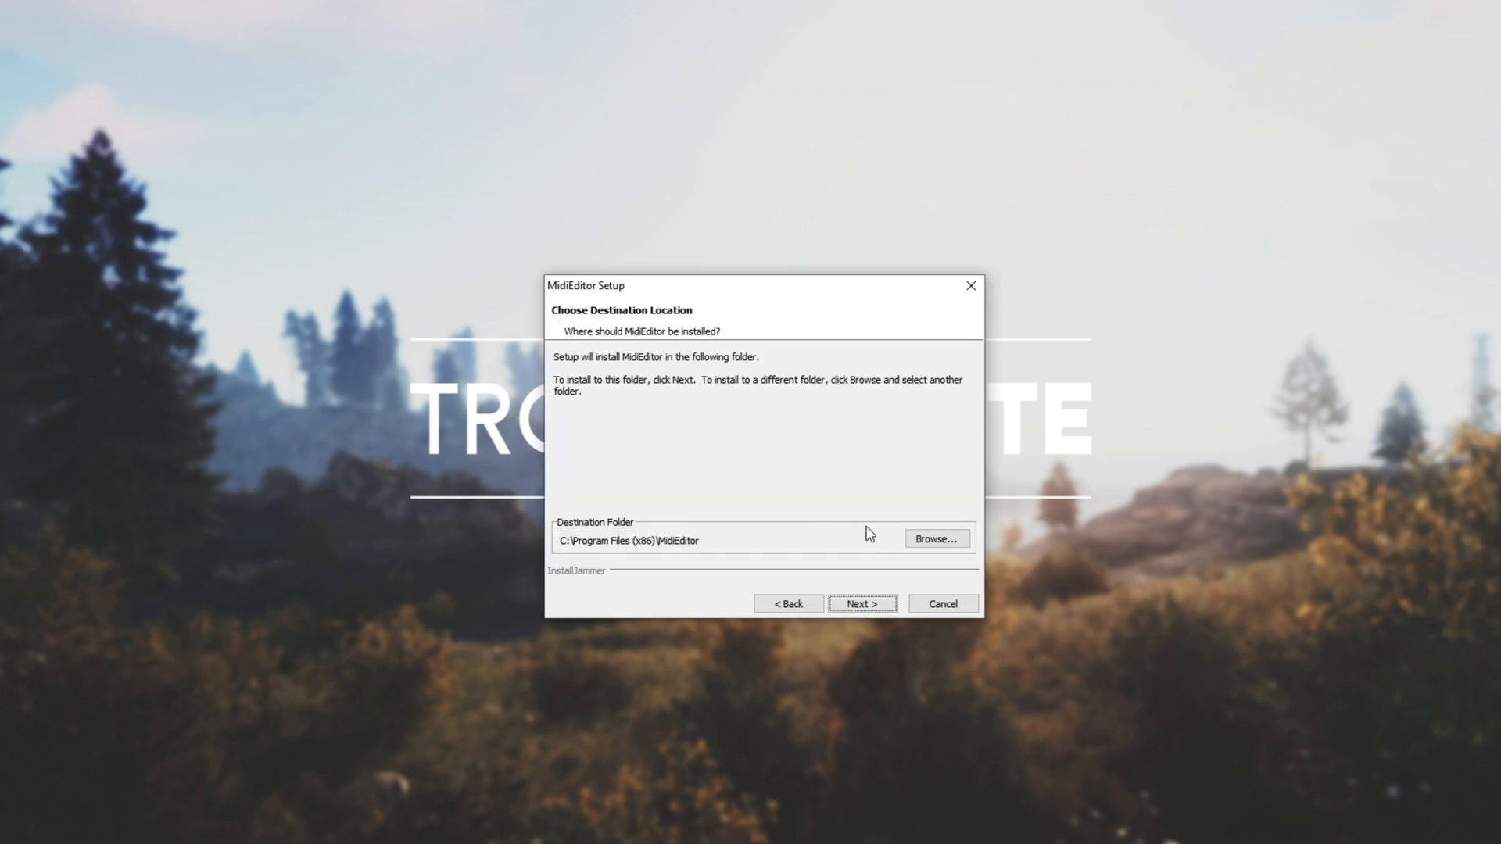
left_click(859, 603)
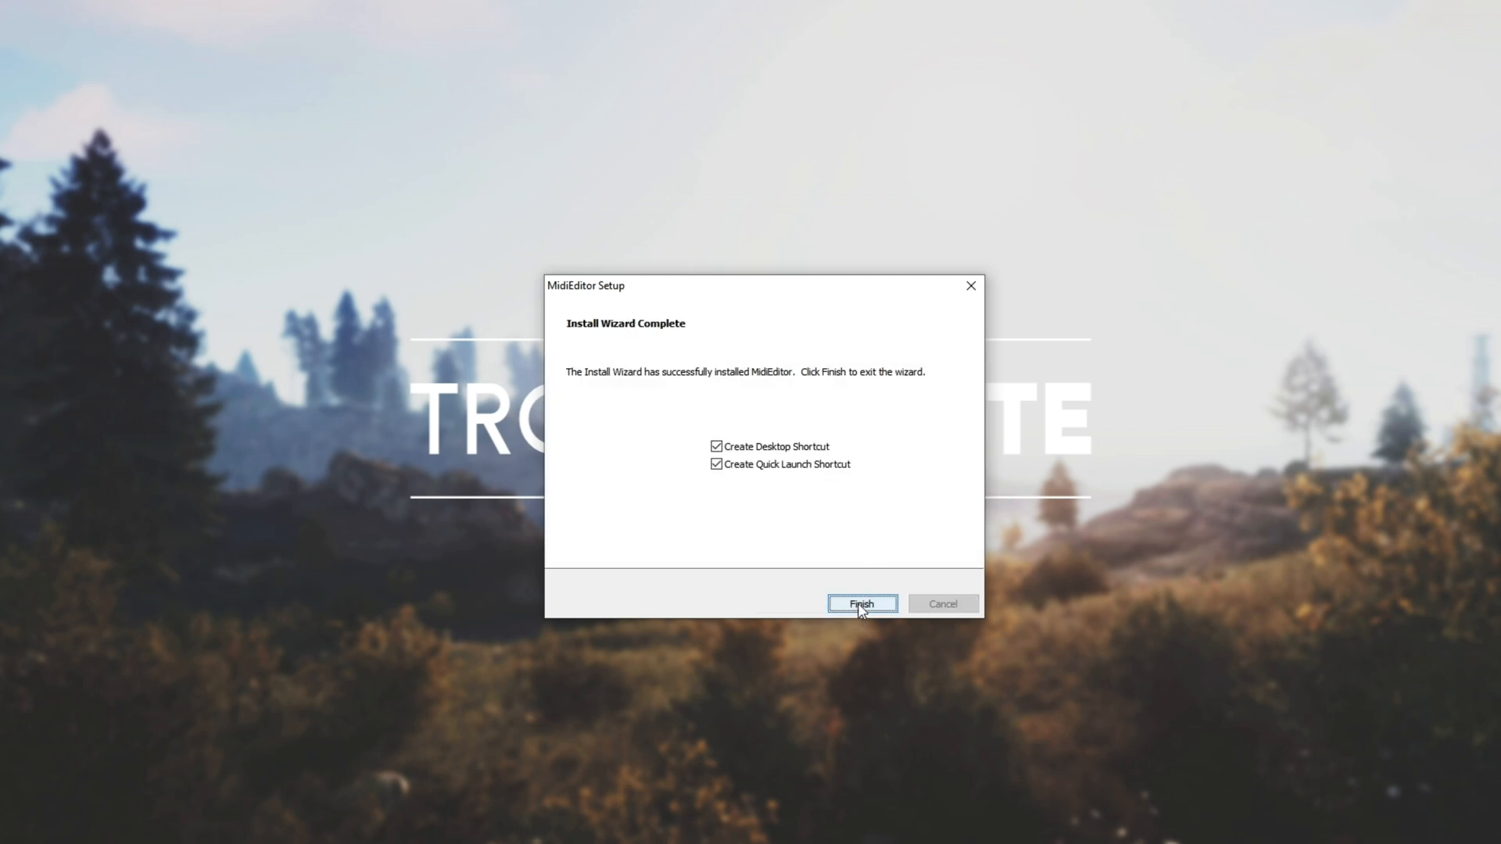
left_click(859, 604)
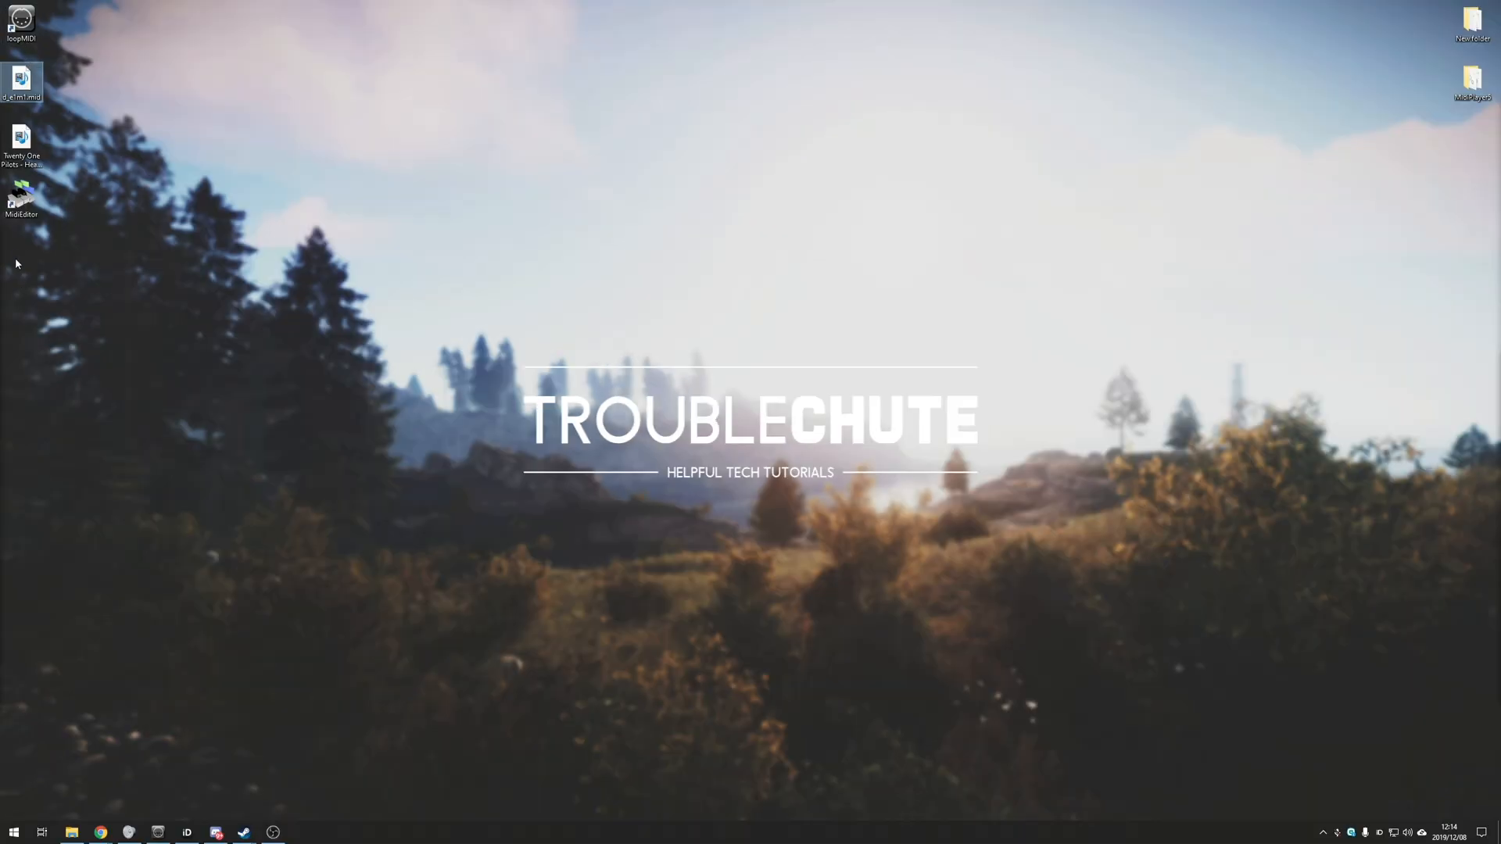
- Launch MidiEditor with the Heathens file and confirm the MIDI output settings
double_click(20, 197)
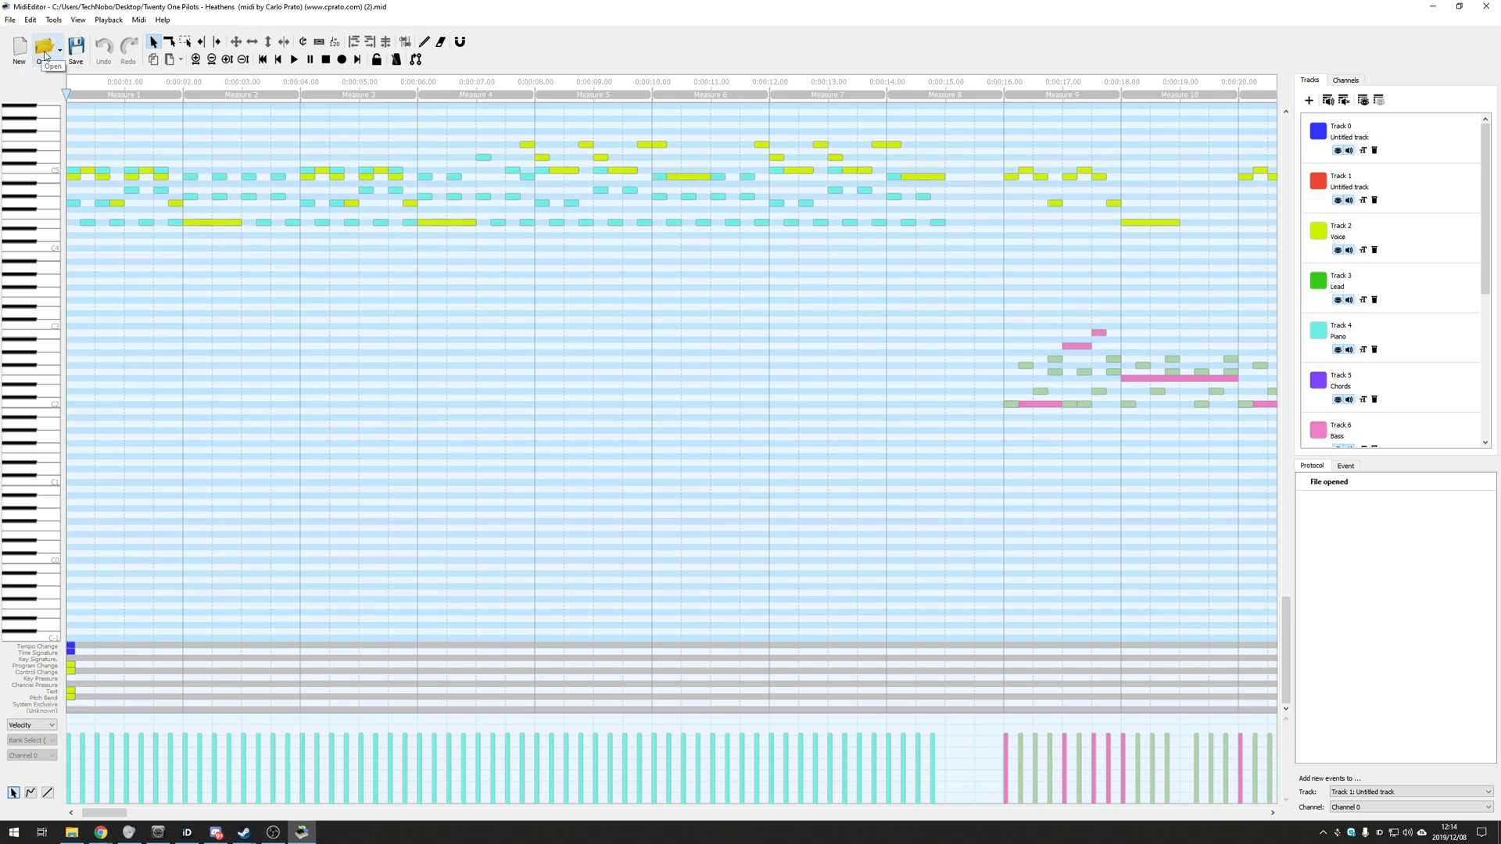
mouse_move(722, 205)
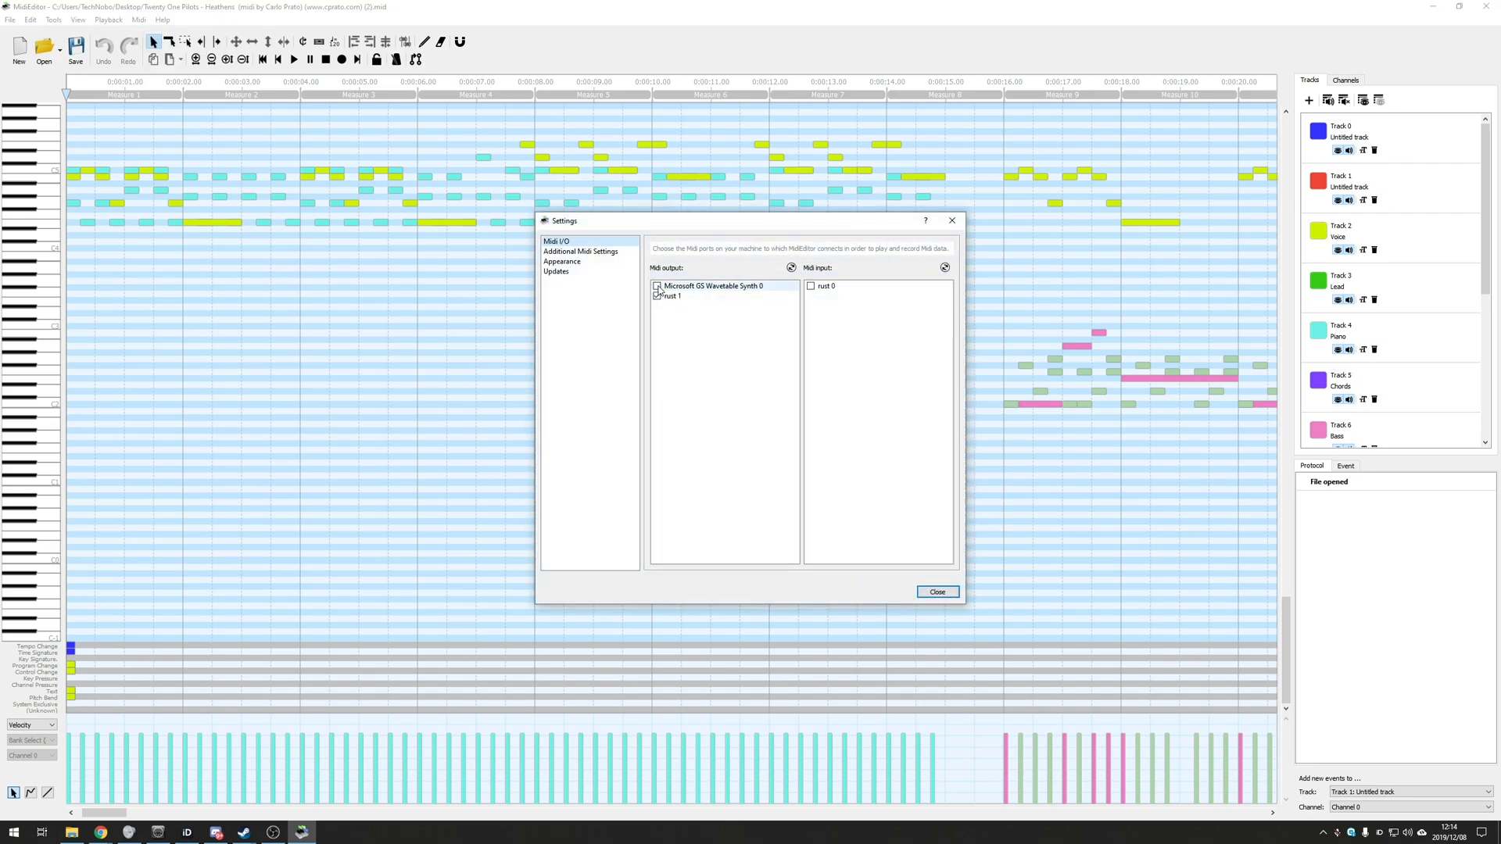
left_click(935, 591)
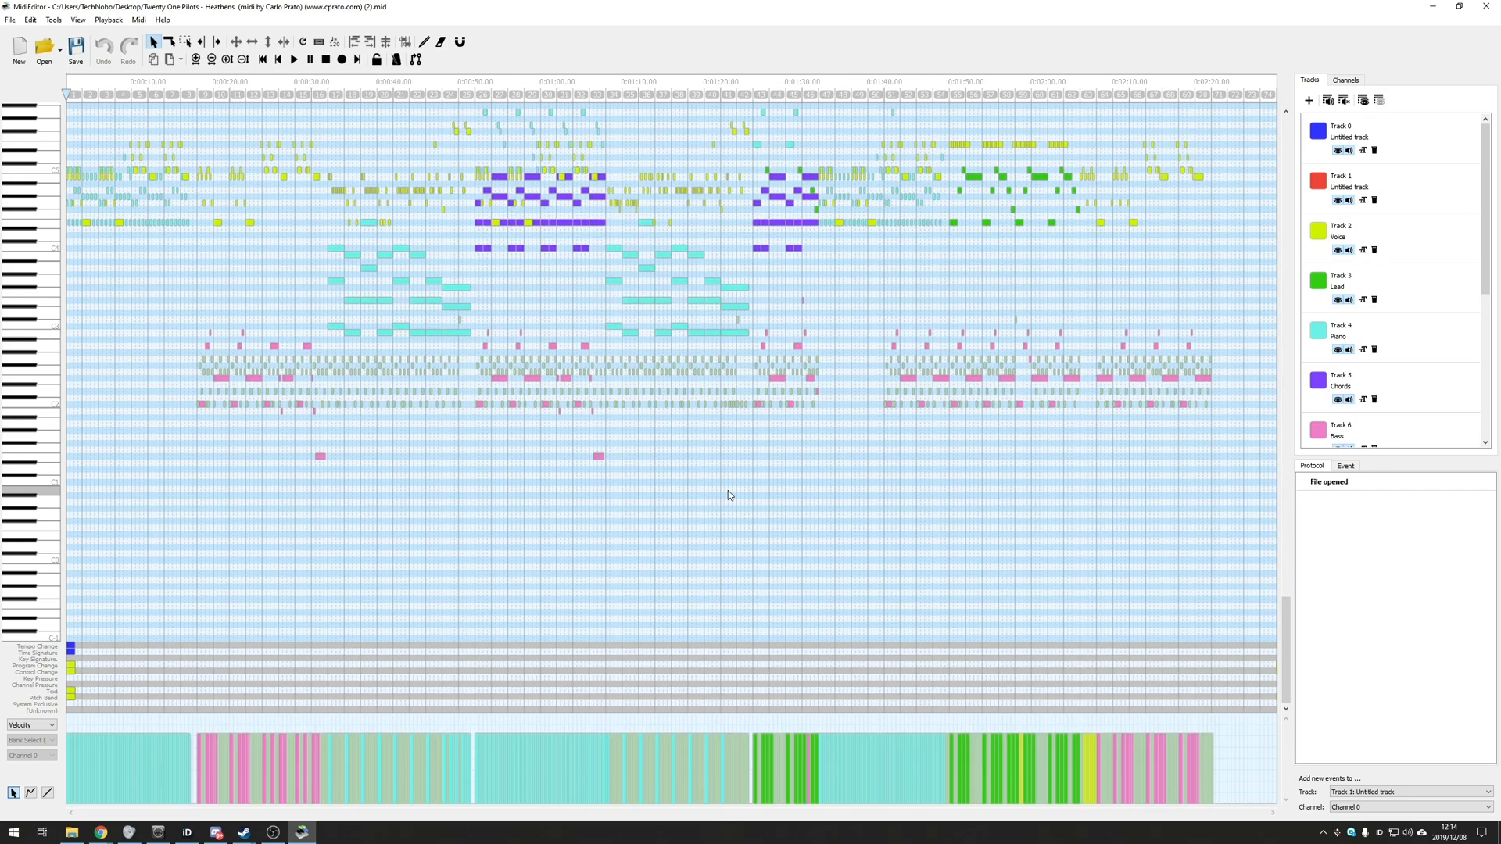
- Adjust a note in the piano roll and set the playback position near 0:00:20
left_click(355, 383)
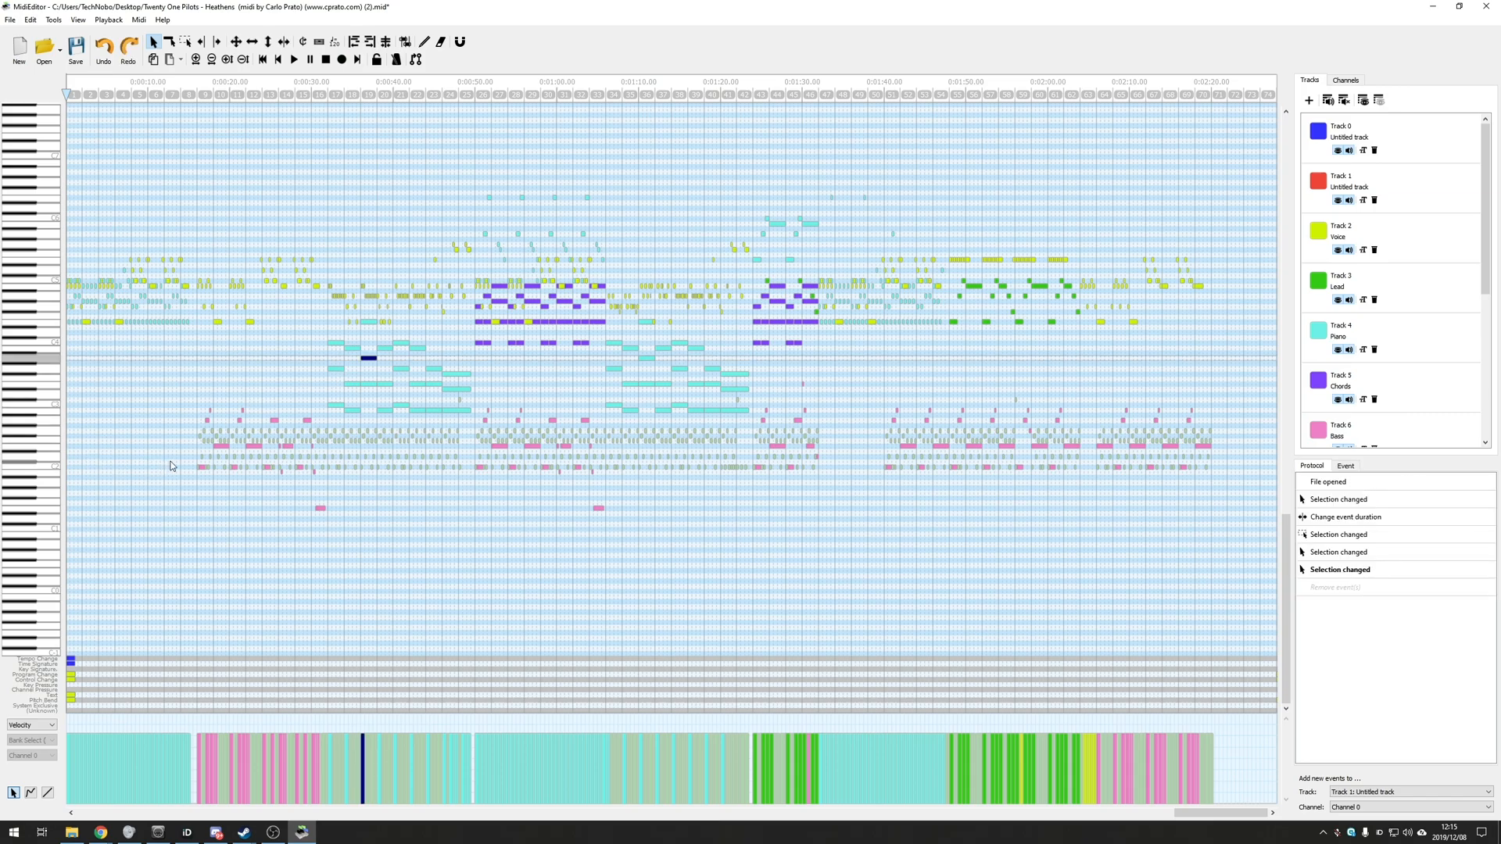
mouse_move(291, 439)
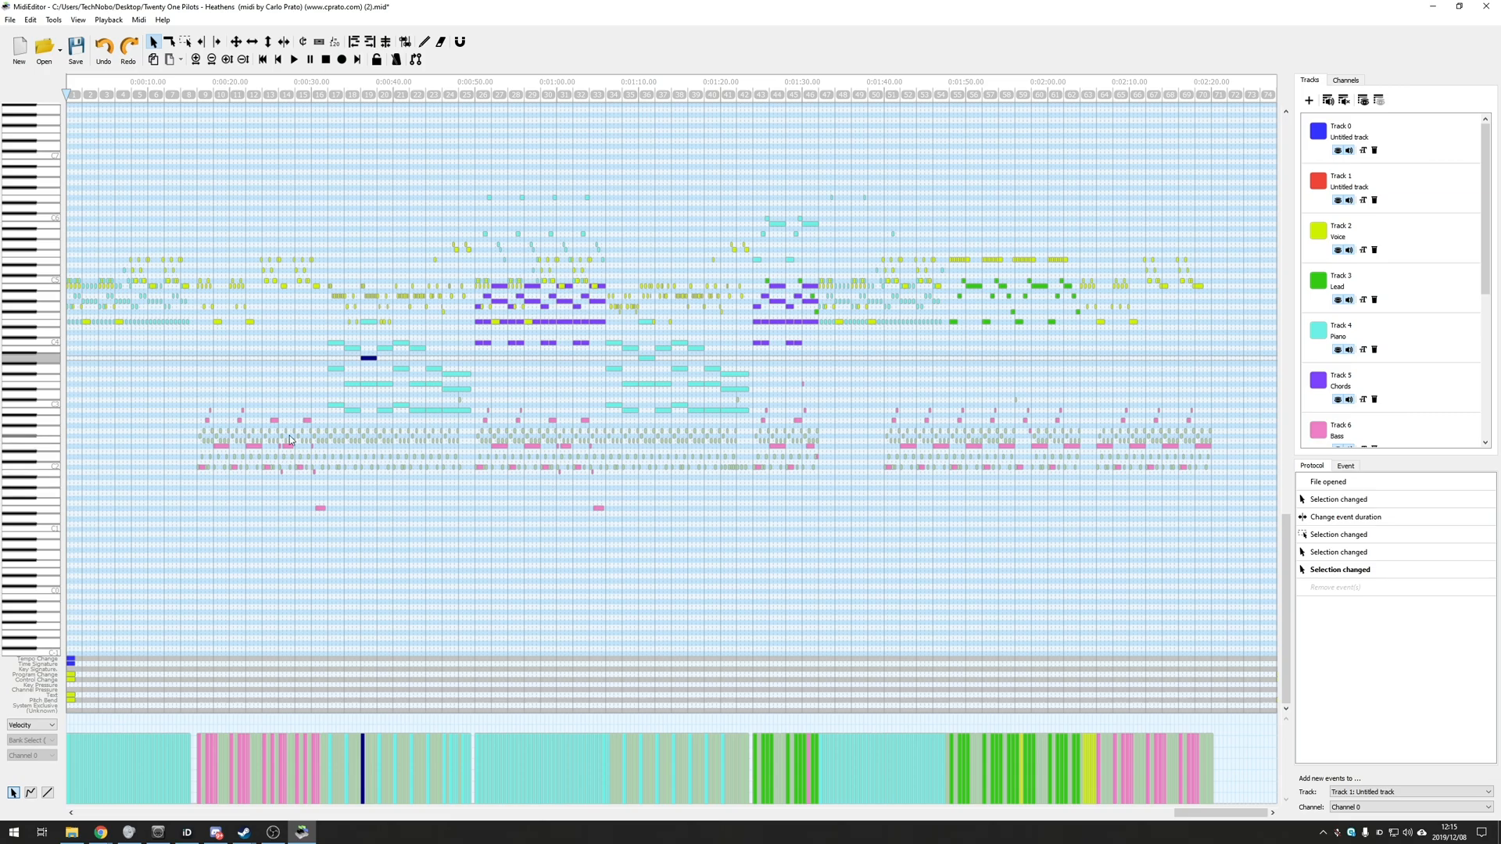
left_click(197, 91)
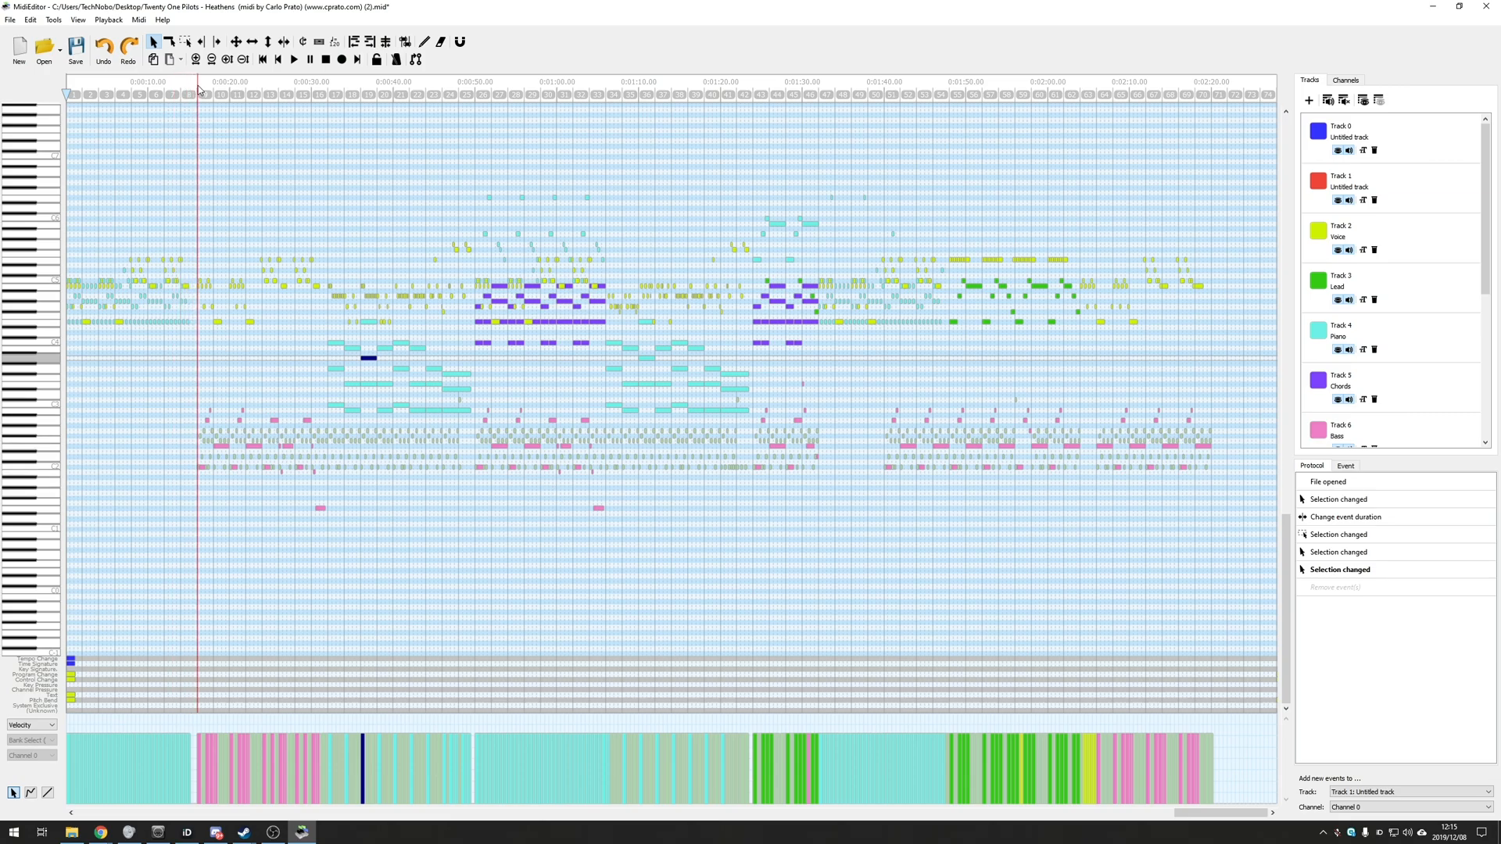
left_click(378, 86)
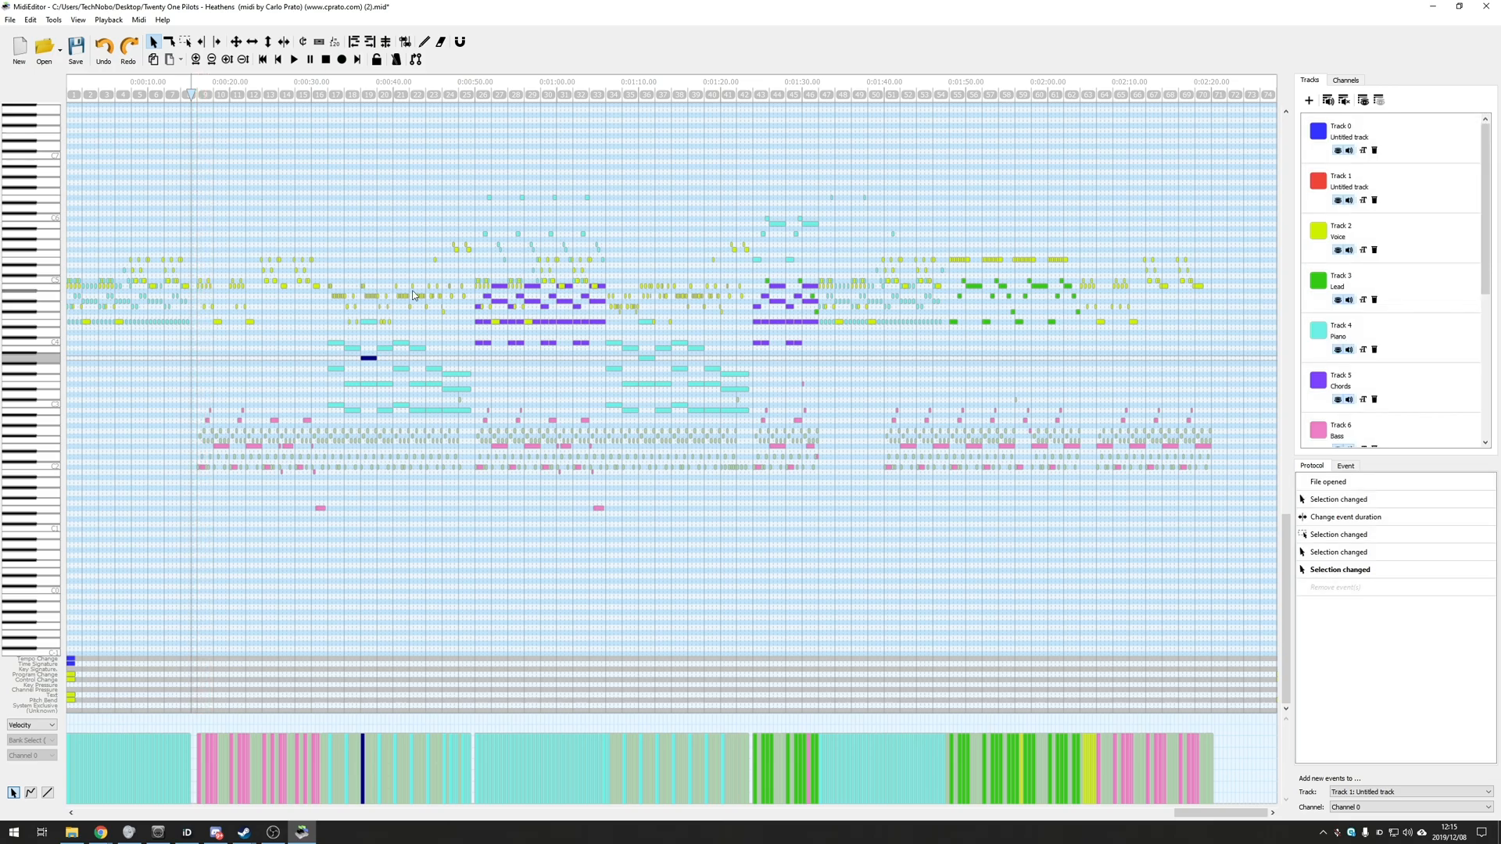
mouse_move(357, 279)
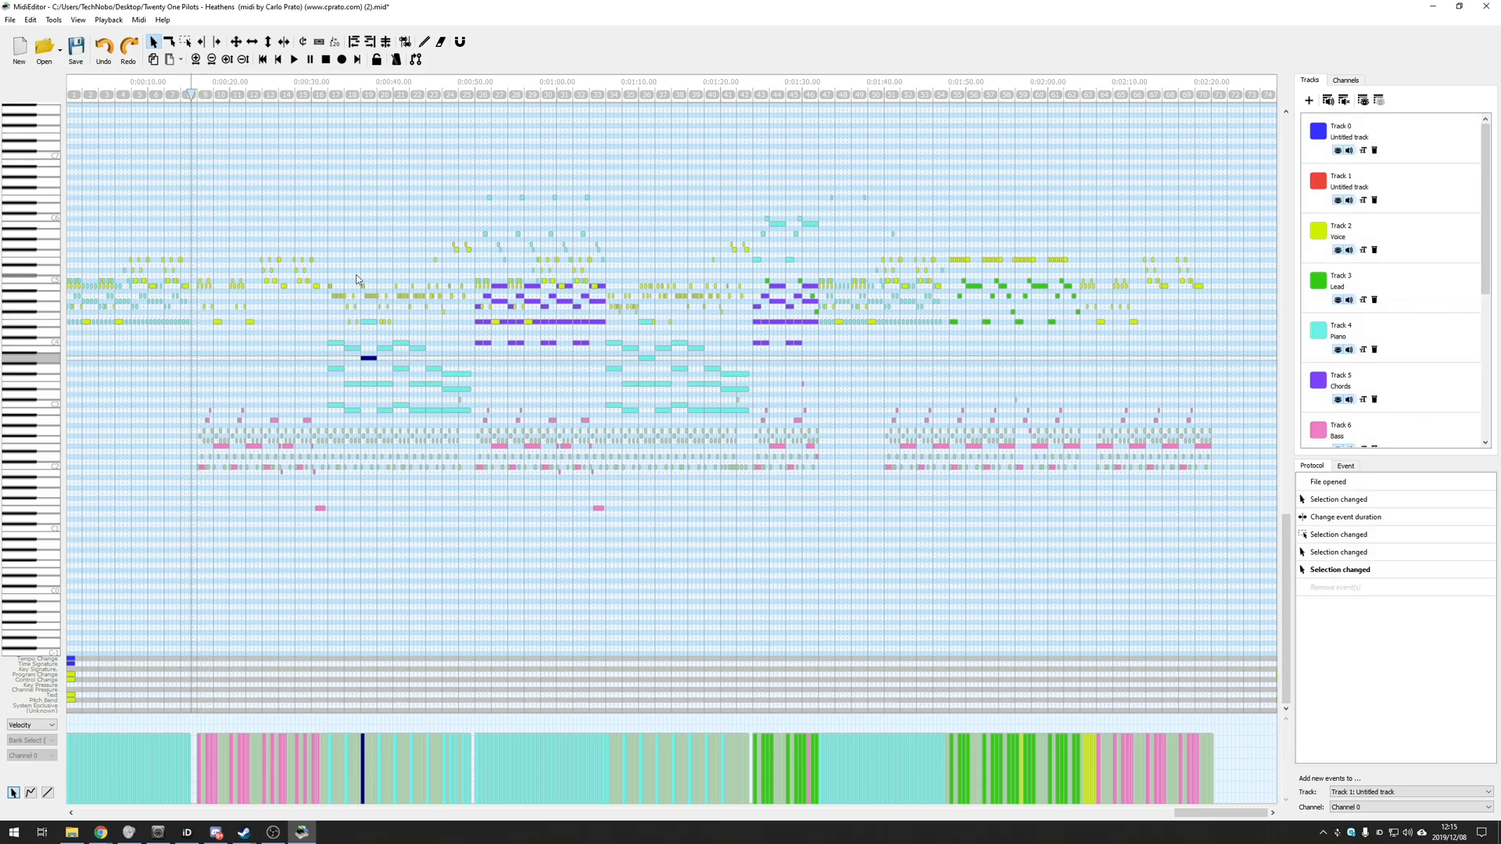
mouse_move(389, 272)
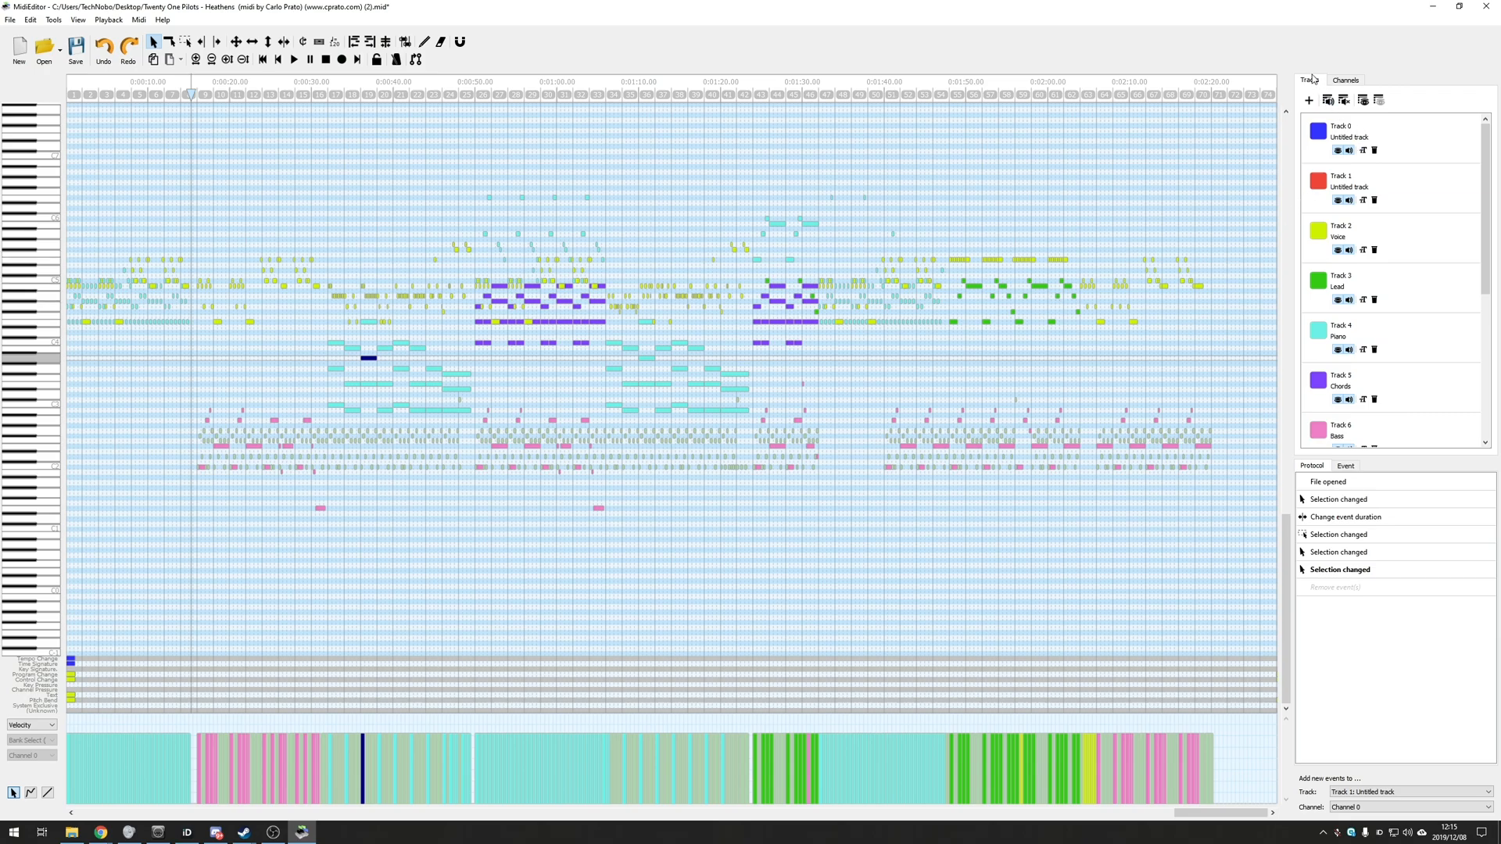
- Browse the Channels list and toggle solo on channel 13
left_click(1345, 79)
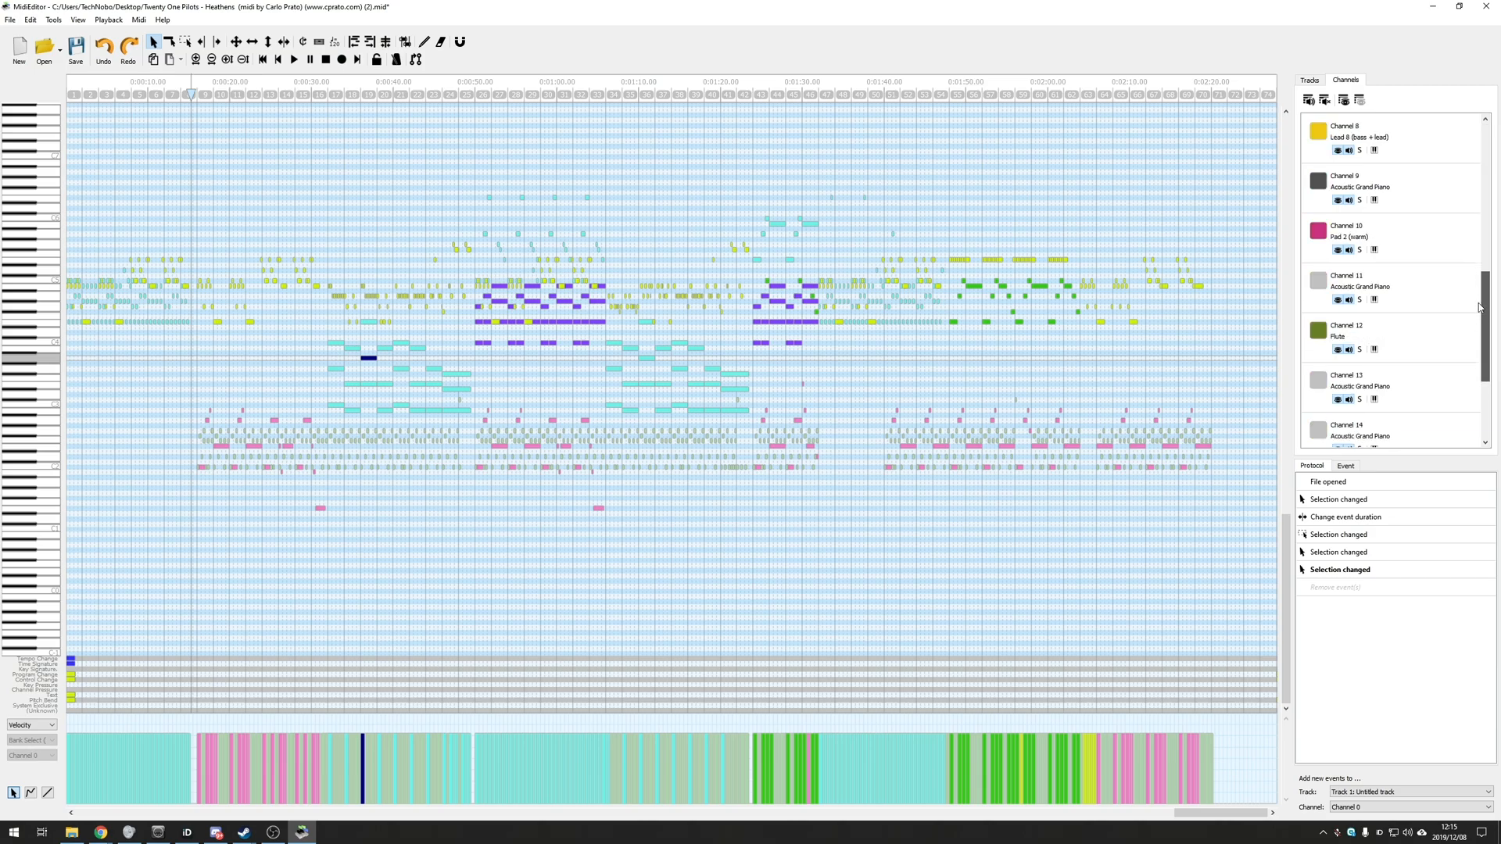
scroll("down", 3)
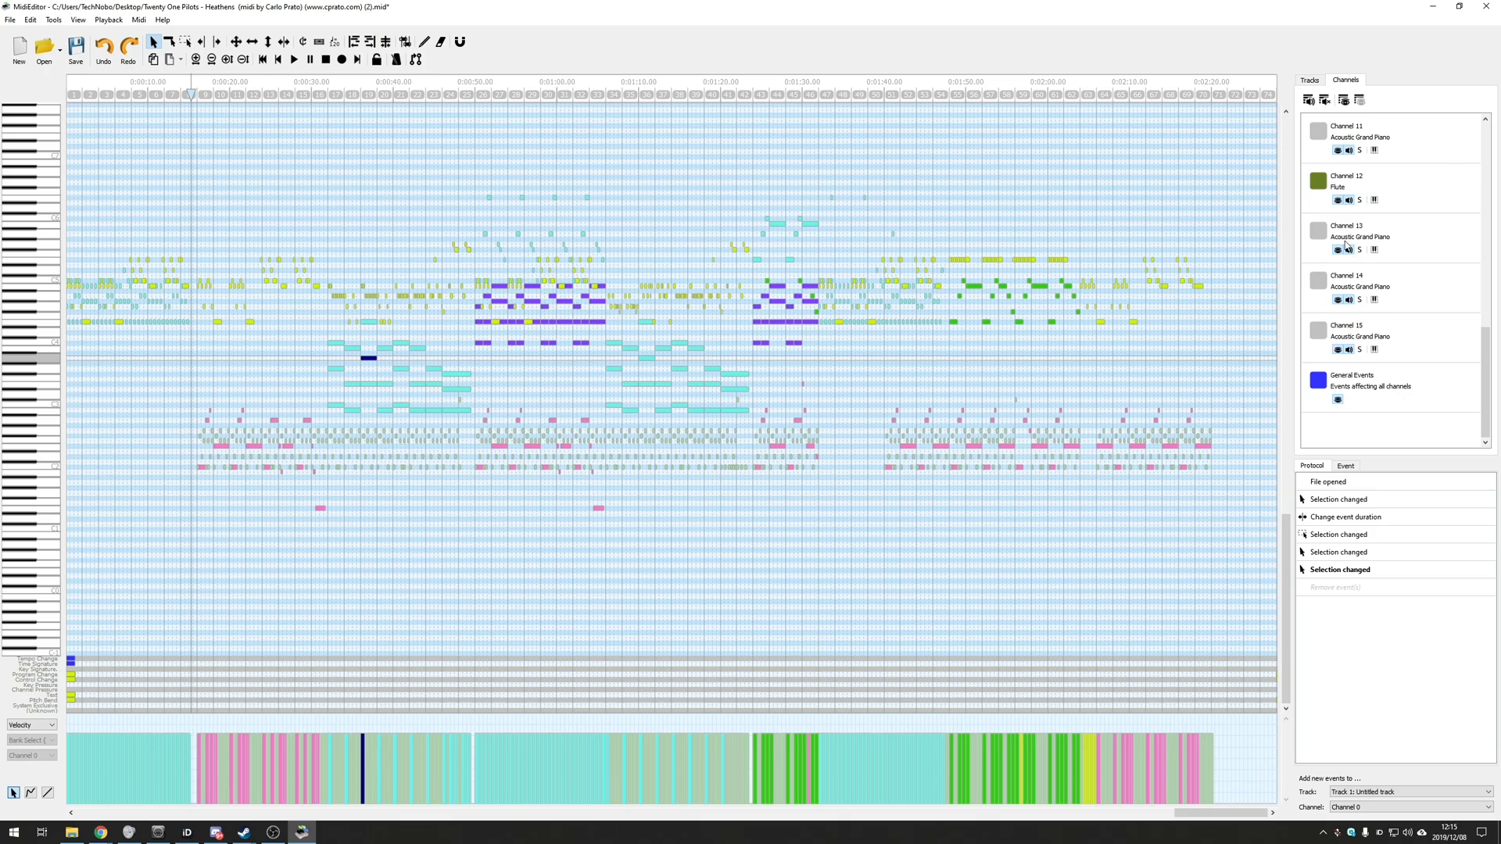
mouse_move(1366, 254)
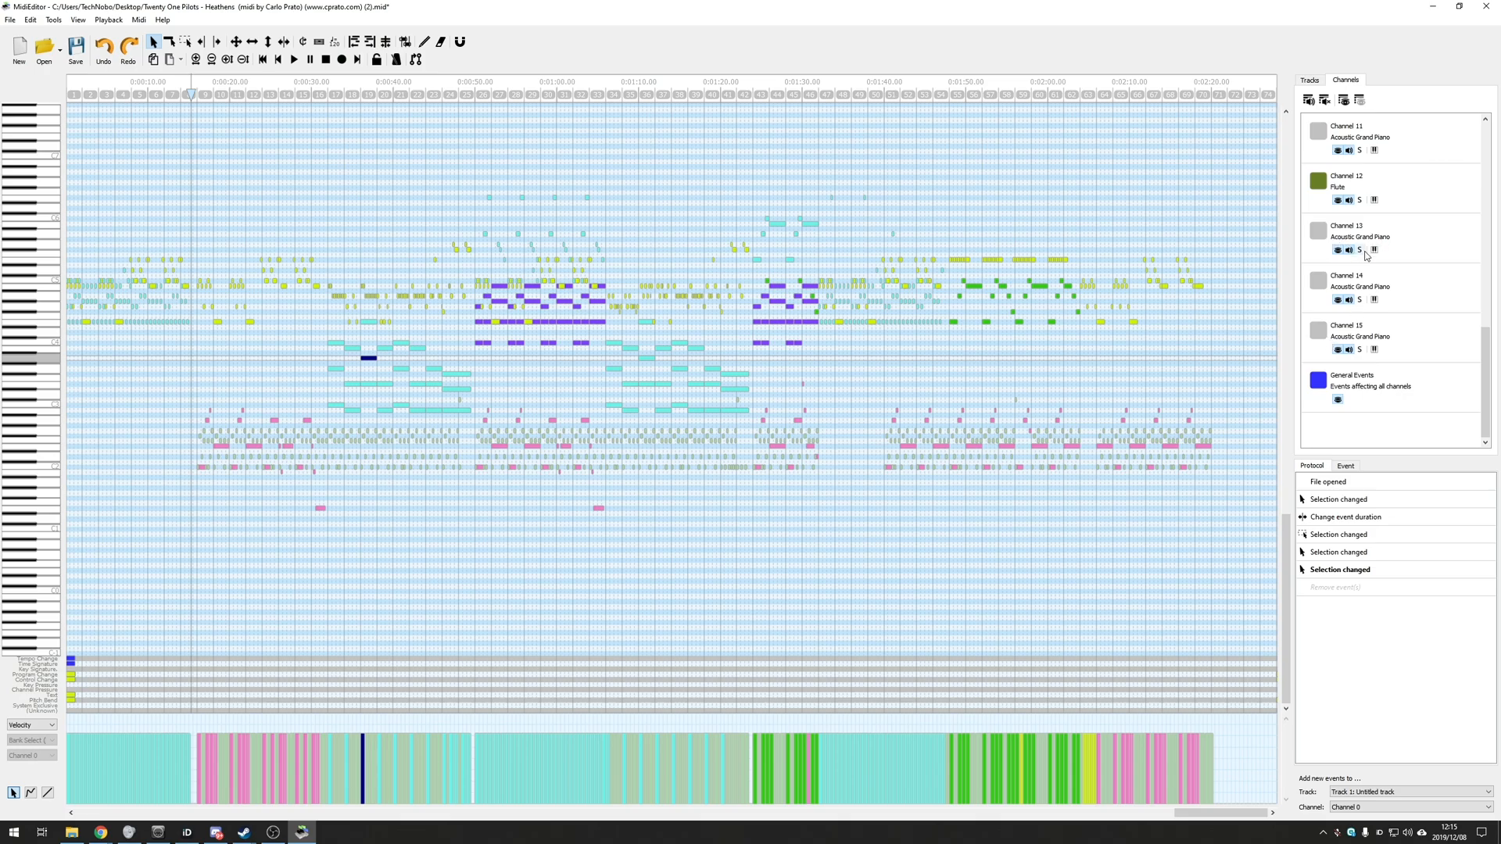
left_click(1358, 250)
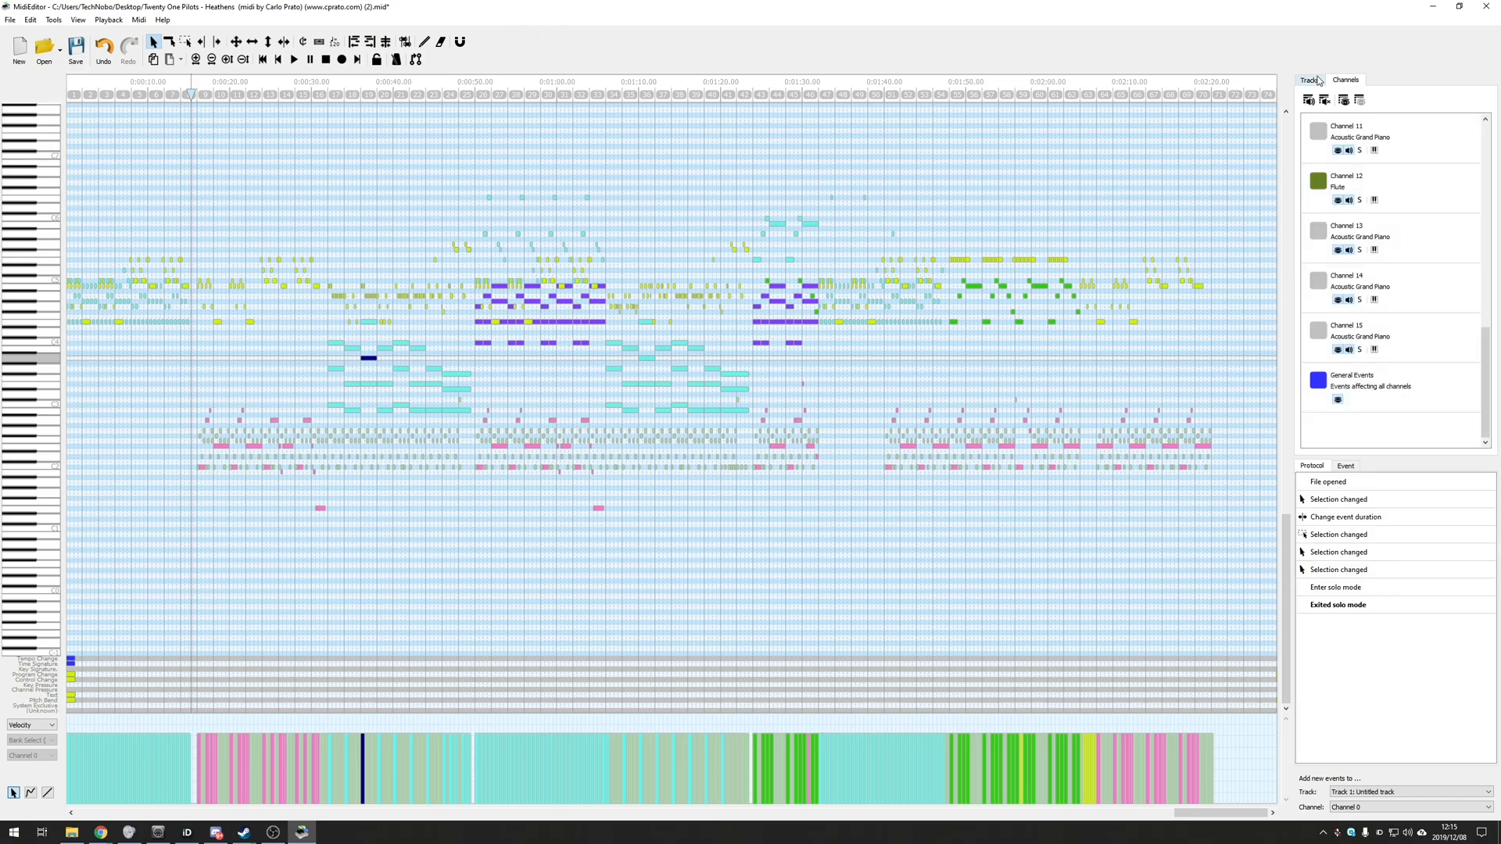
- Return to the Tracks list and scroll to Track 7 Drums
left_click(1309, 80)
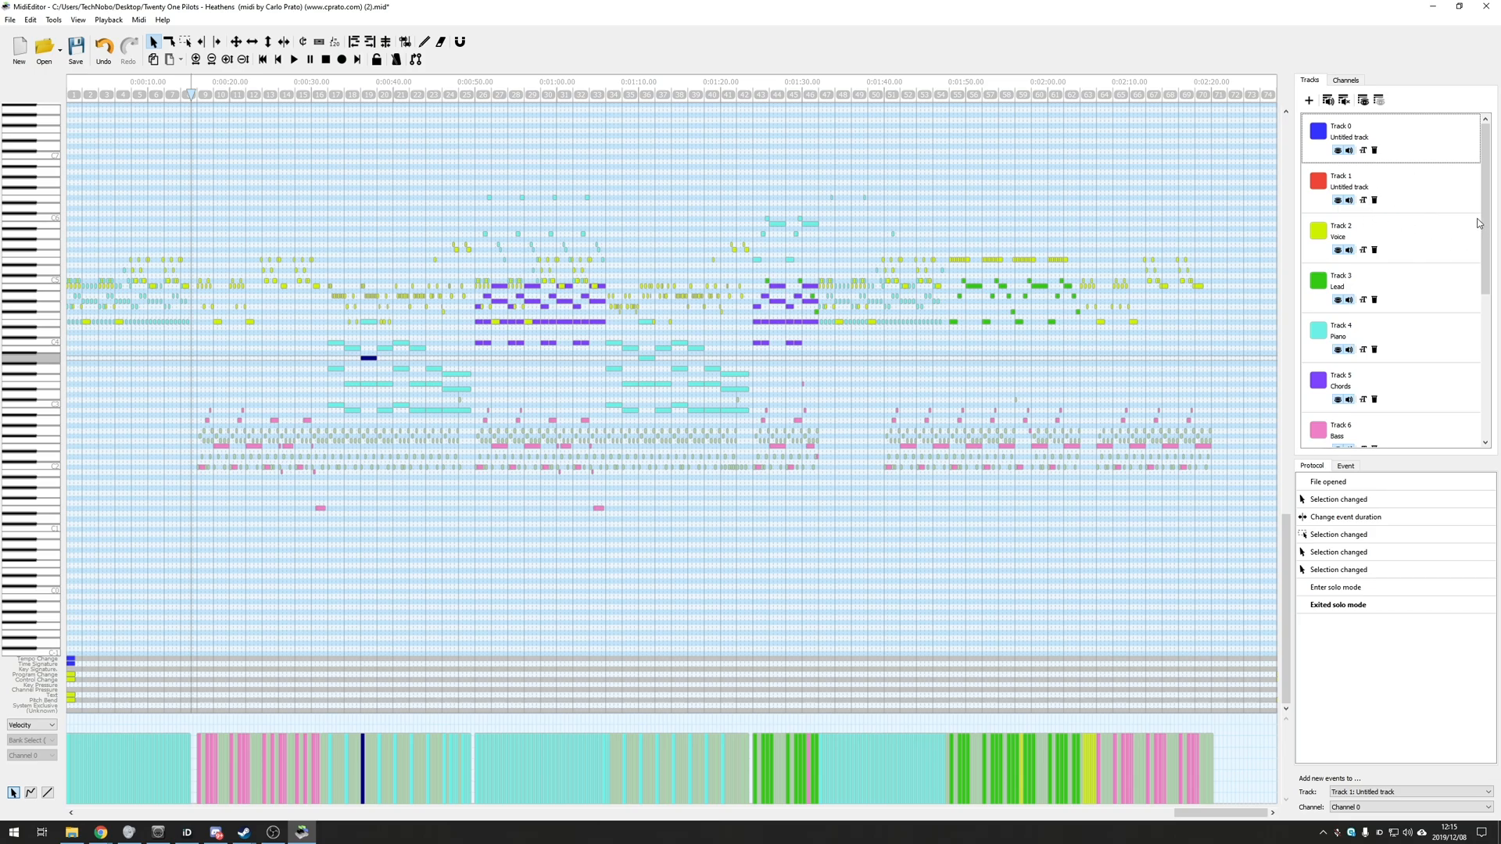
mouse_move(1421, 241)
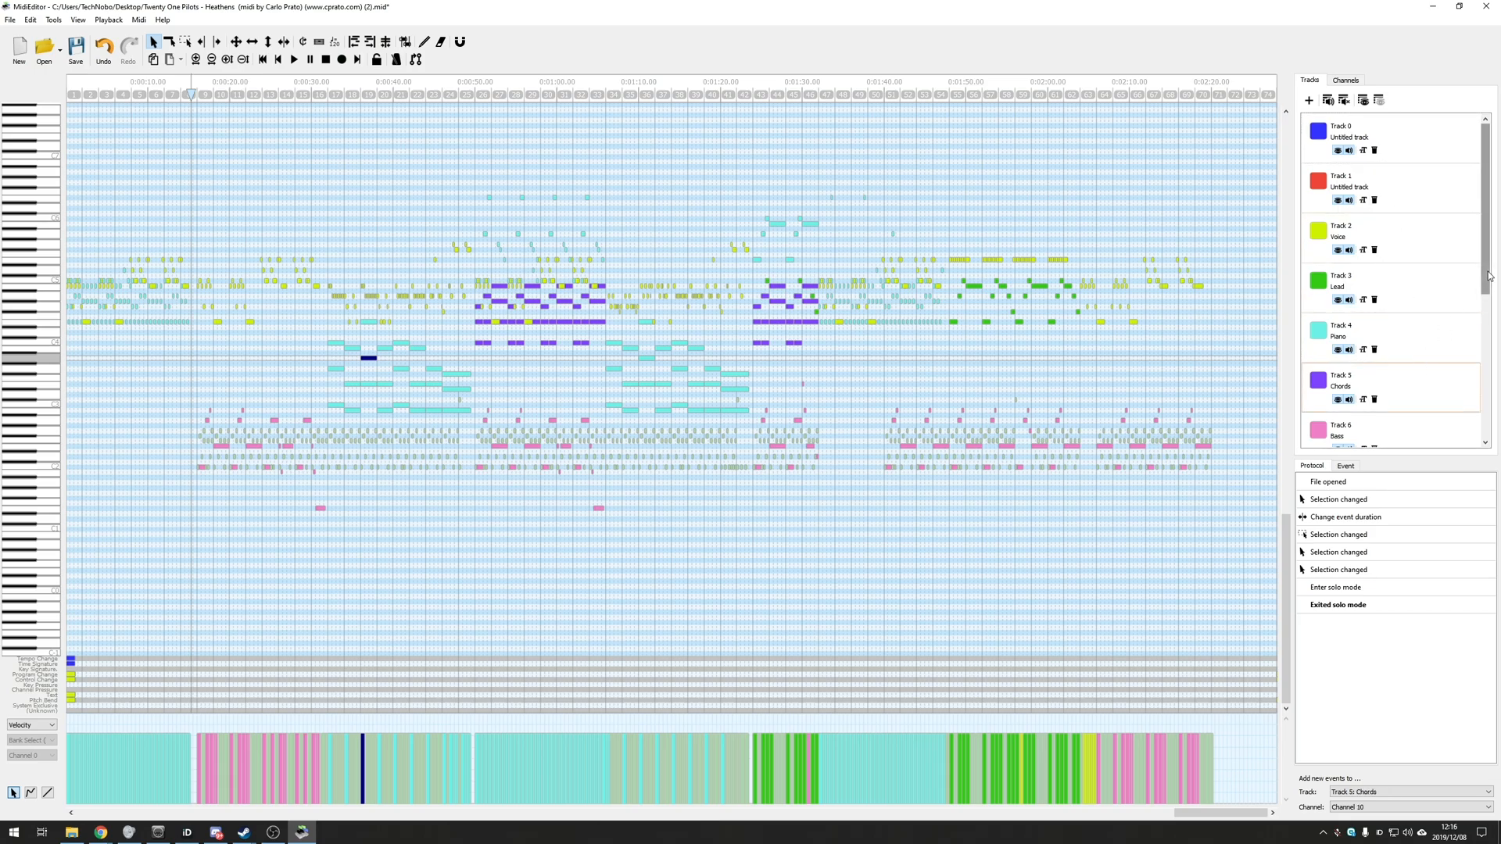
scroll("down", 3)
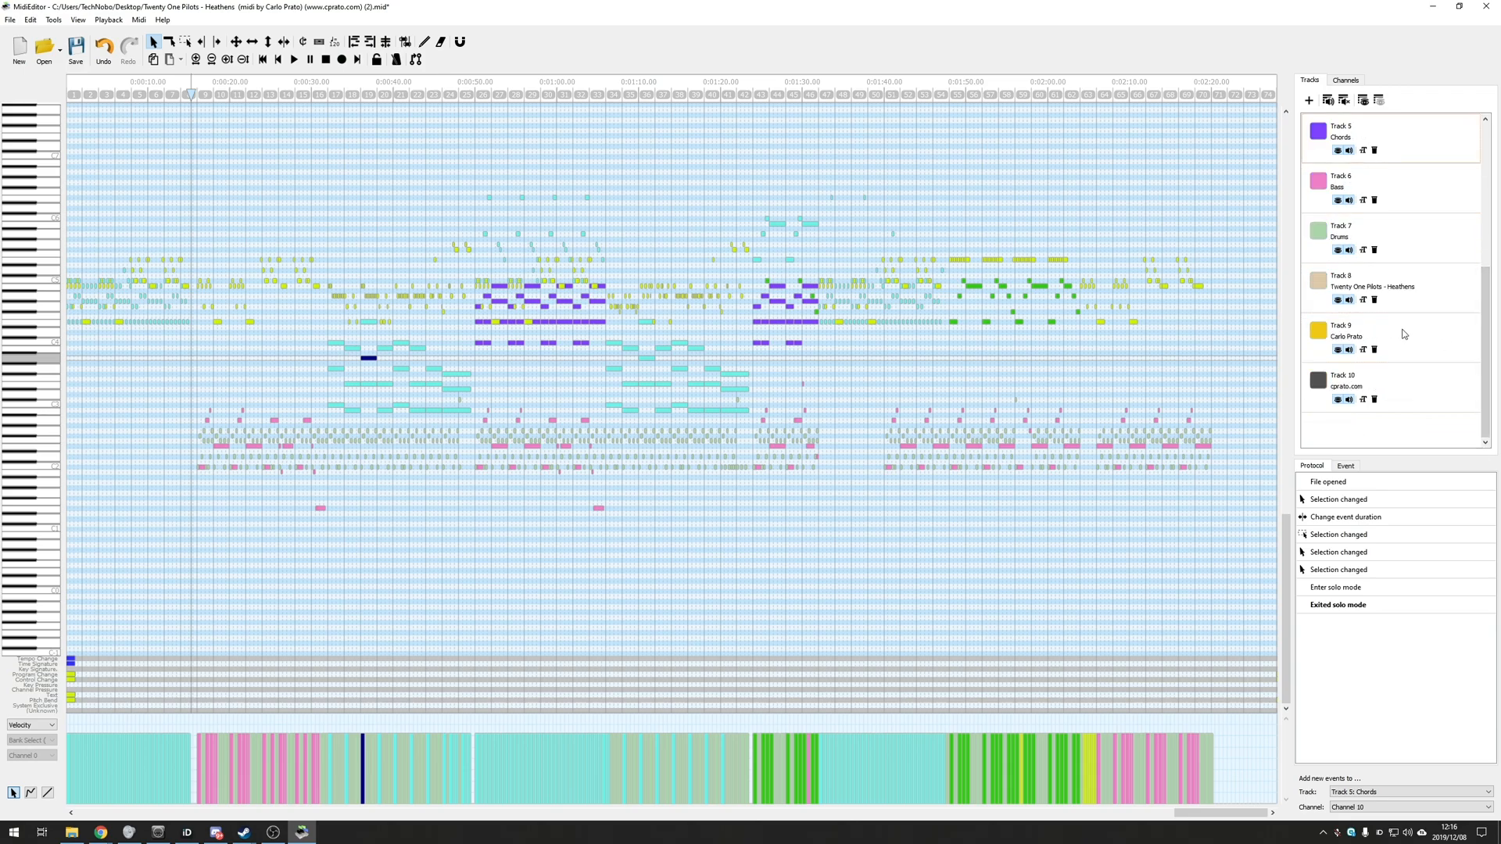
- Mute and hide Track 7 Drums, then make it visible and audible again
left_click(1389, 237)
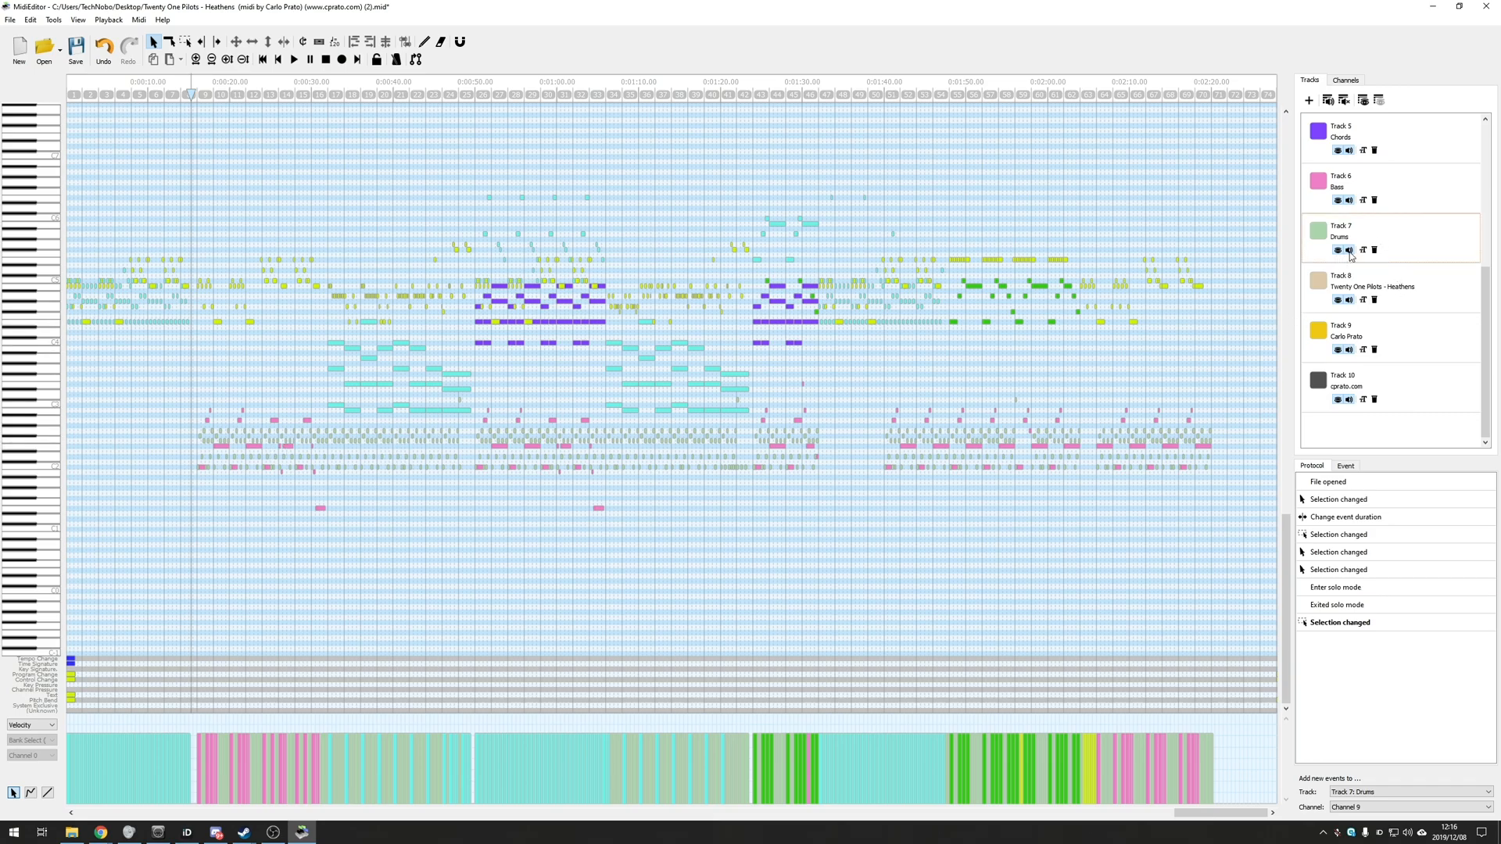
left_click(1337, 250)
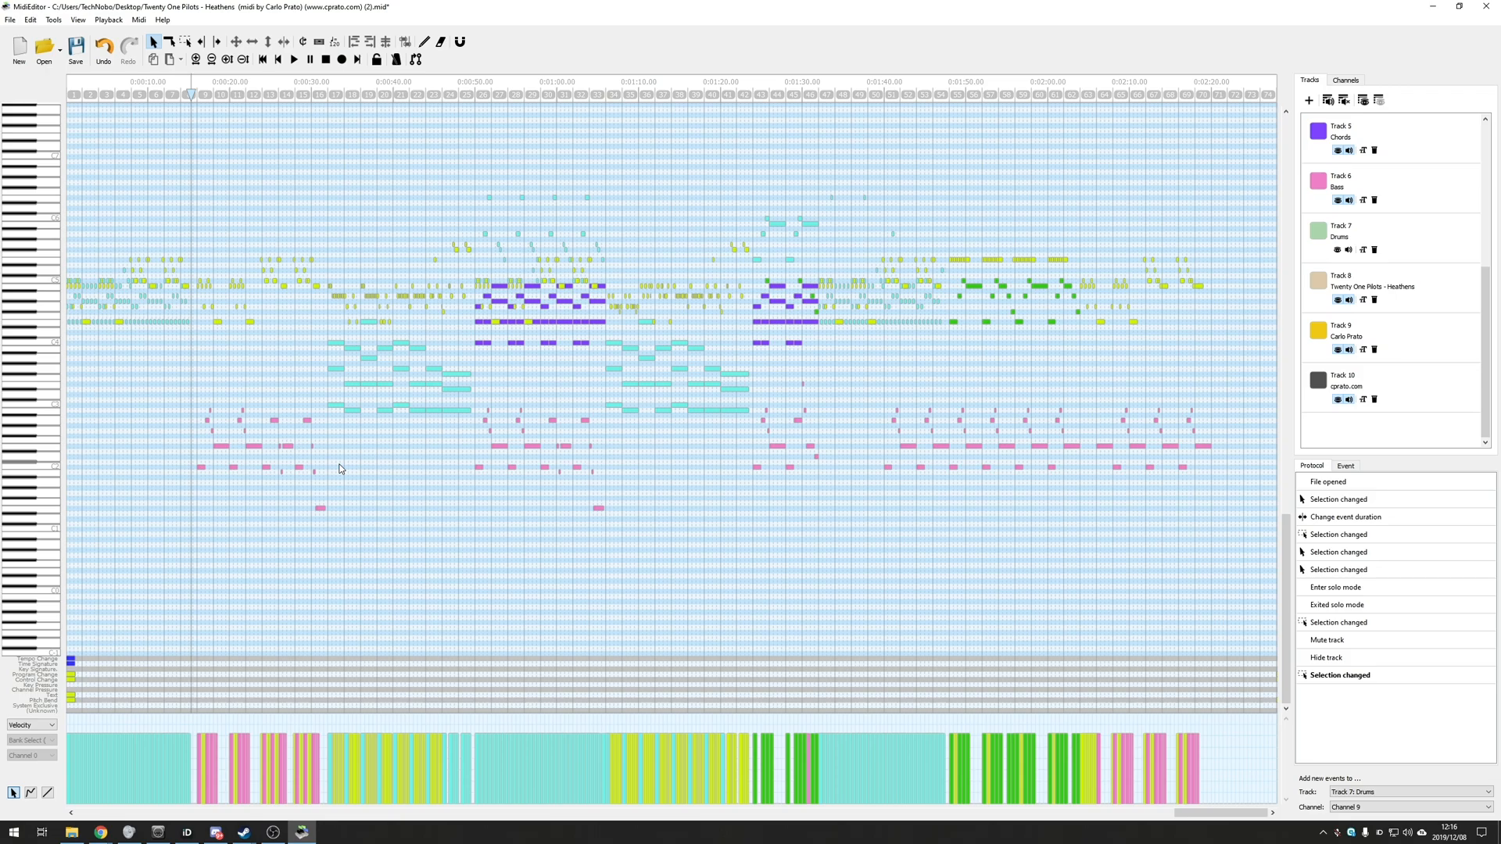
mouse_move(432, 431)
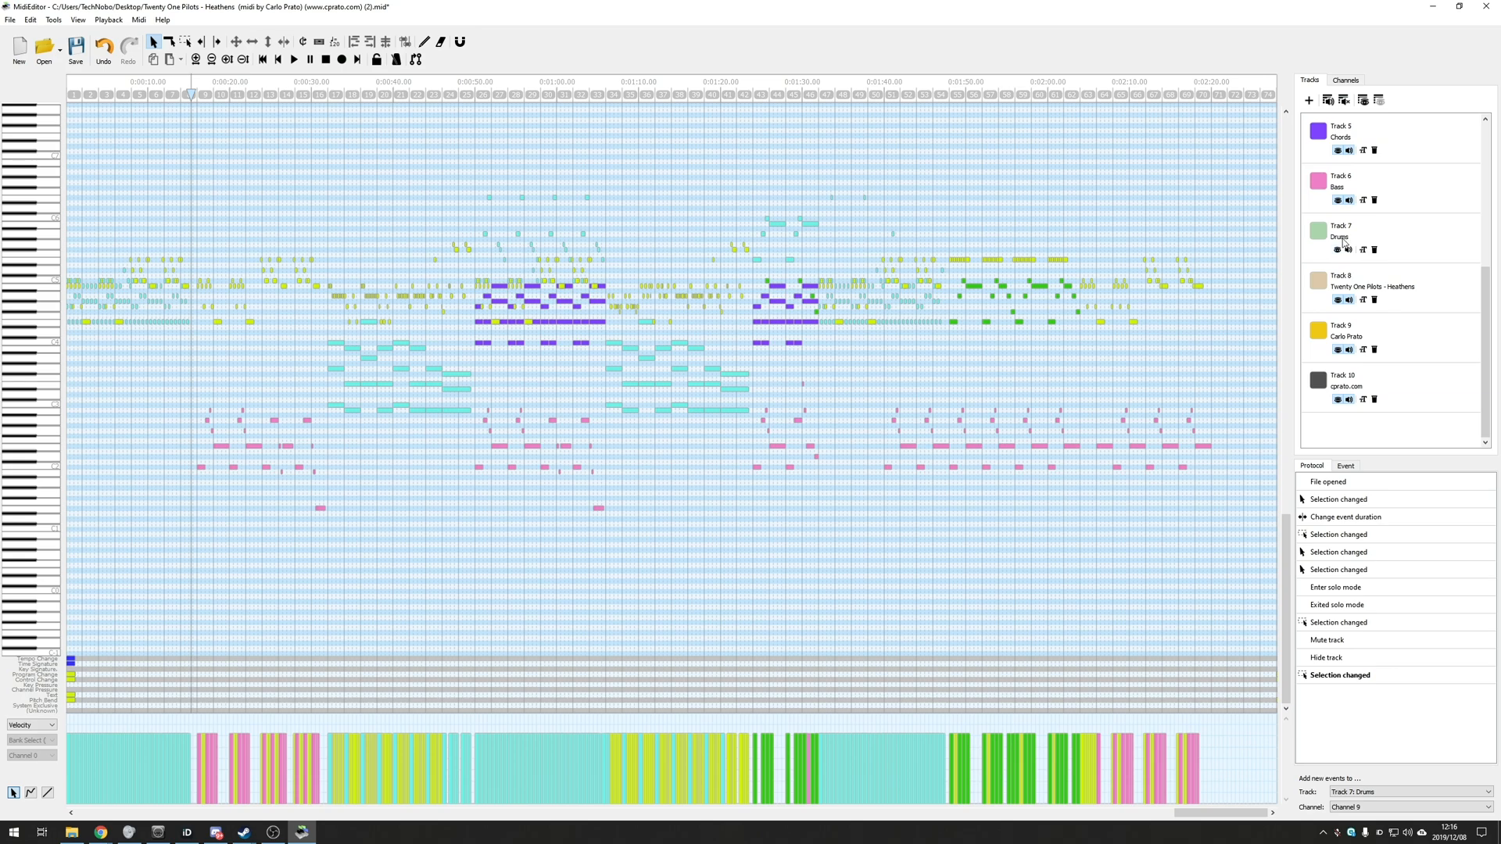
left_click(1338, 250)
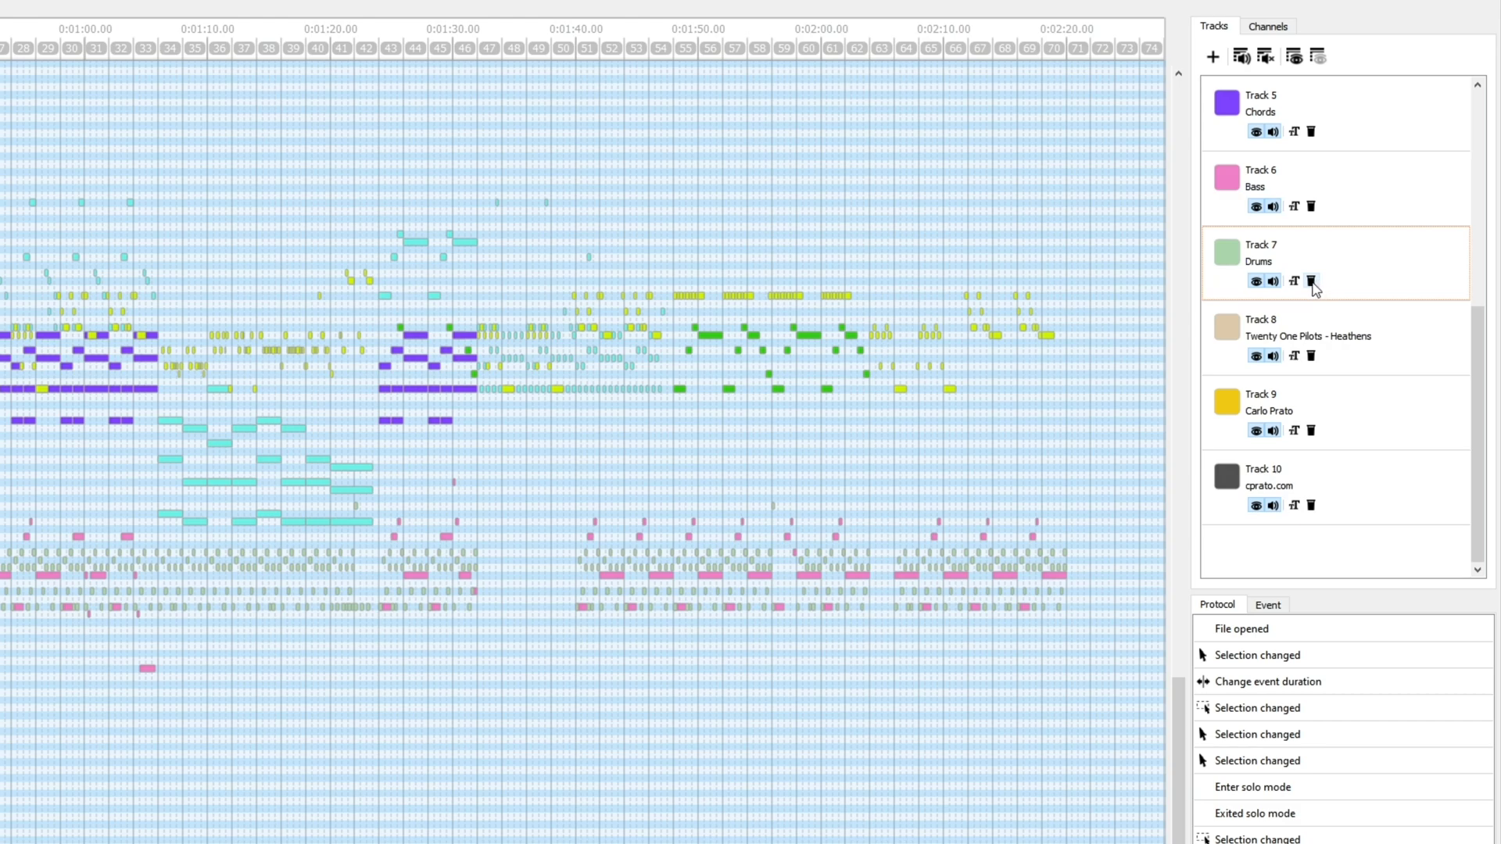
scroll("up", 3)
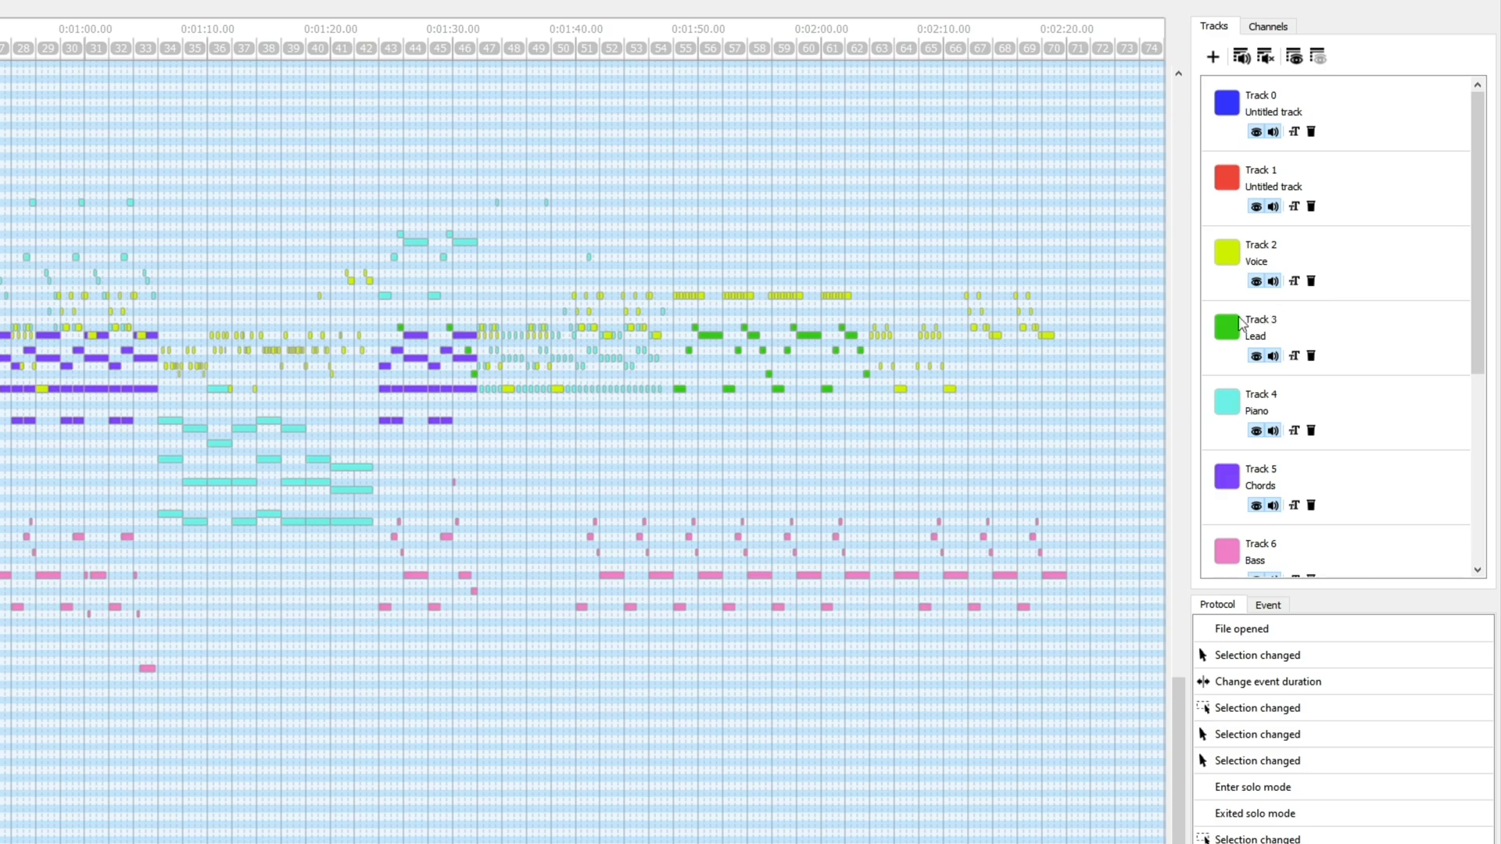
left_click(11, 19)
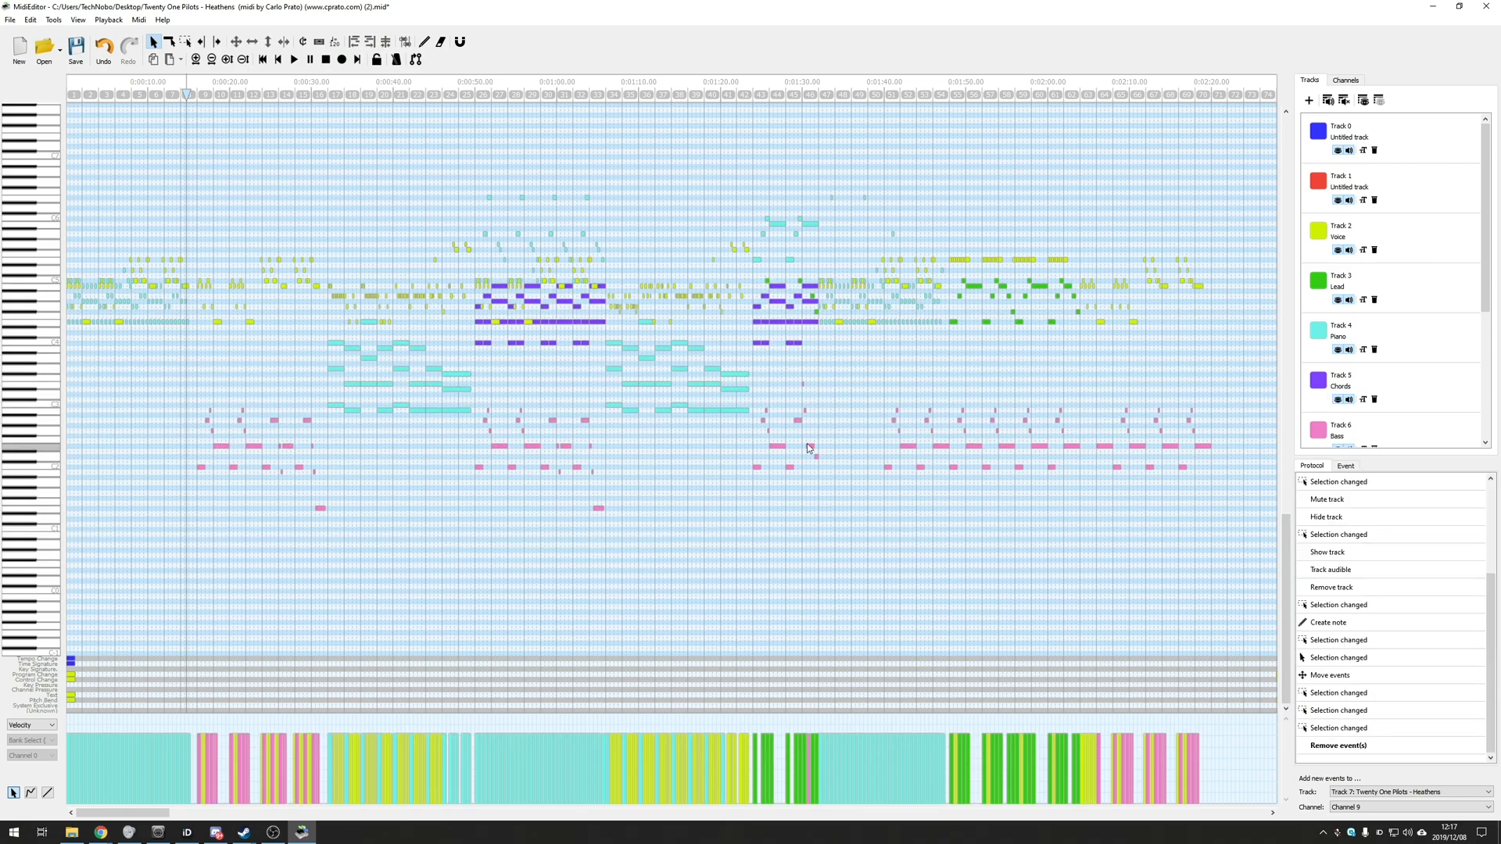
scroll("down", 3)
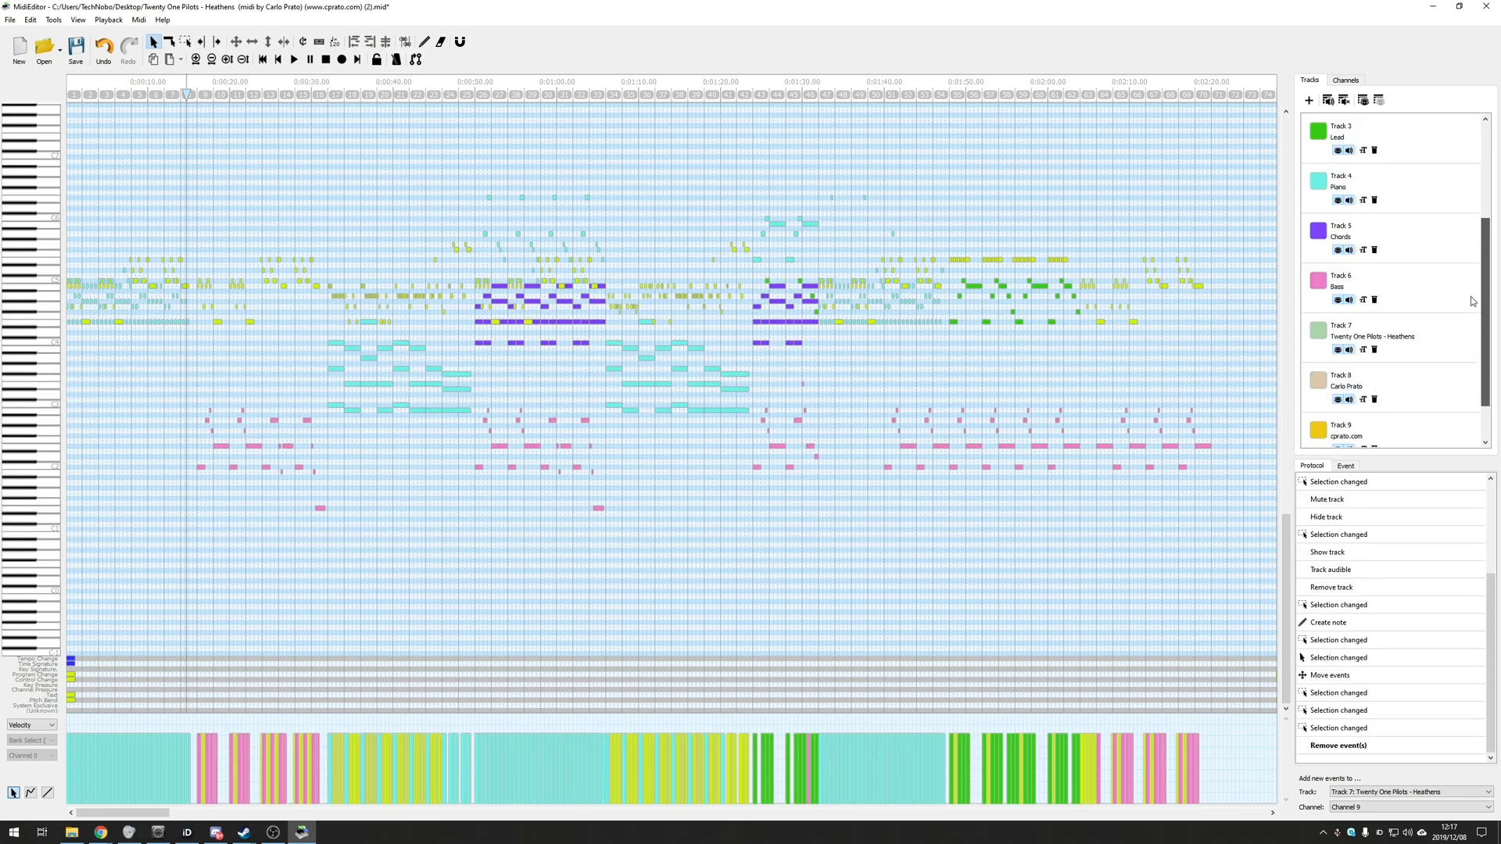
scroll("up", 3)
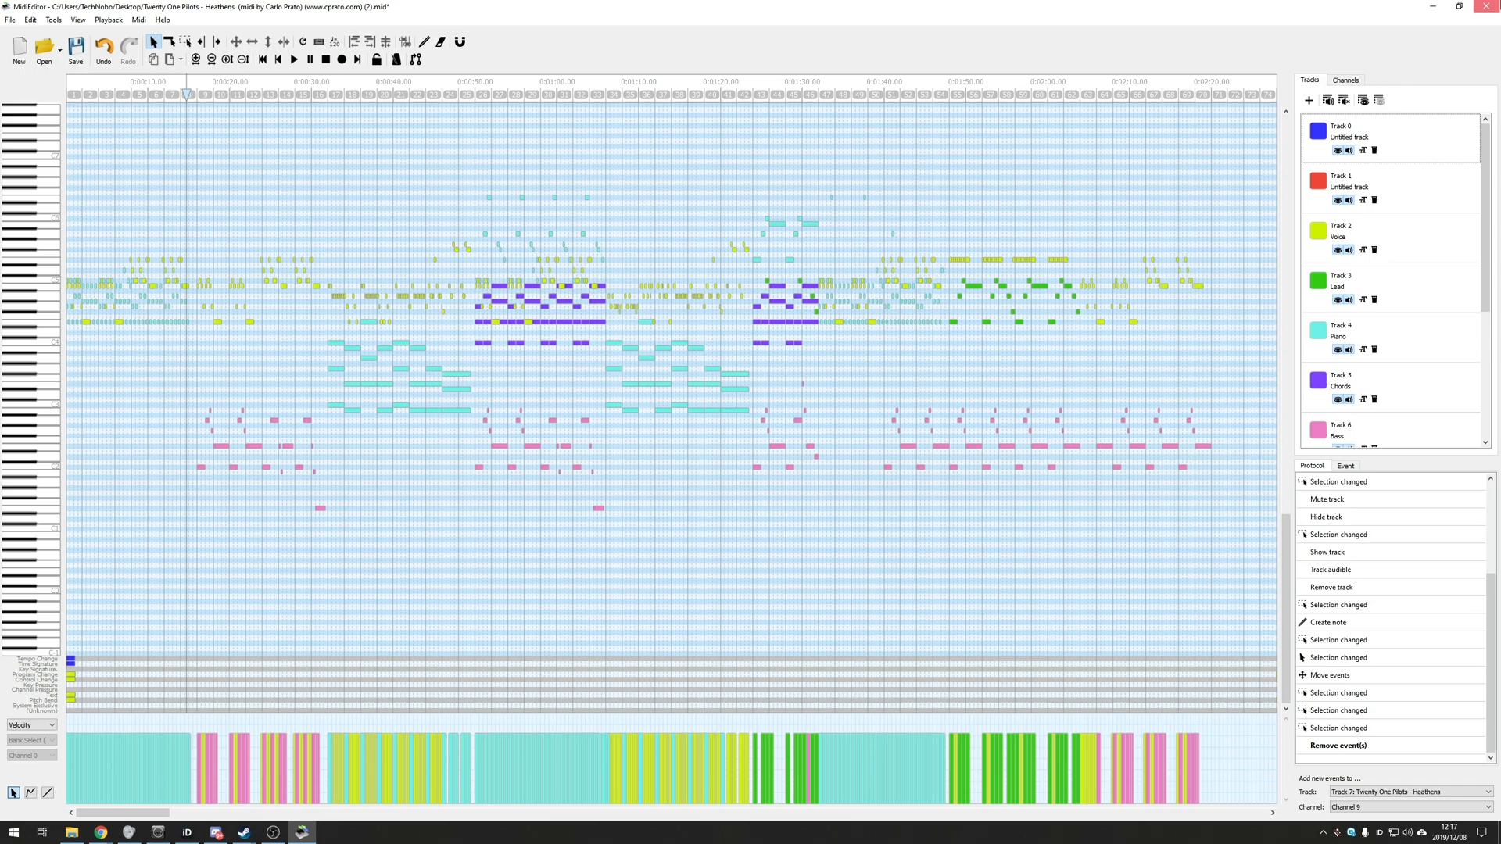
- Close MidiEditor and save the edited Heathens file when prompted
left_click(1483, 6)
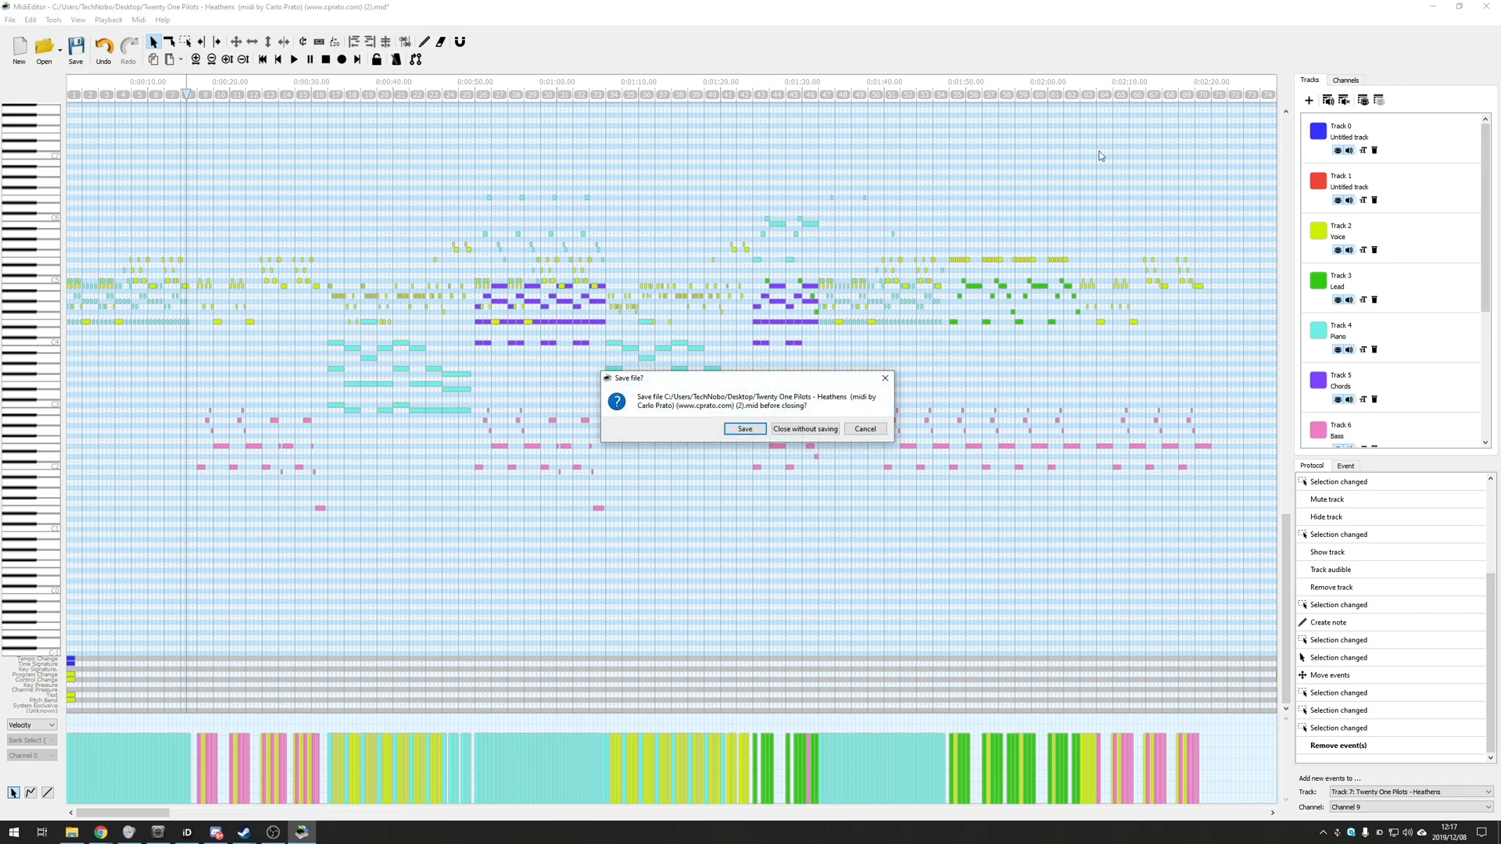
left_click(804, 428)
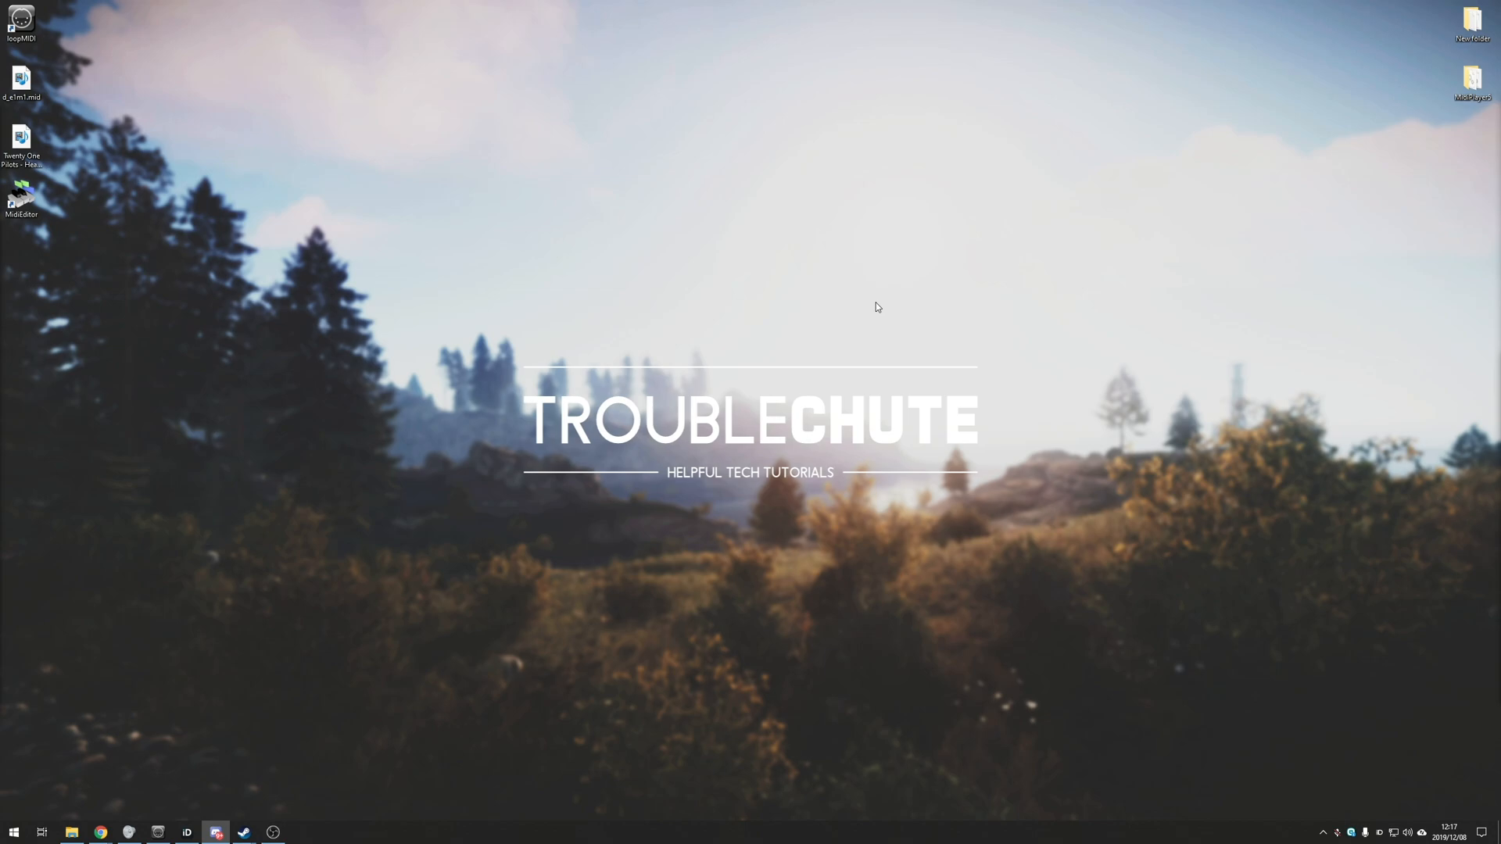
mouse_move(341, 335)
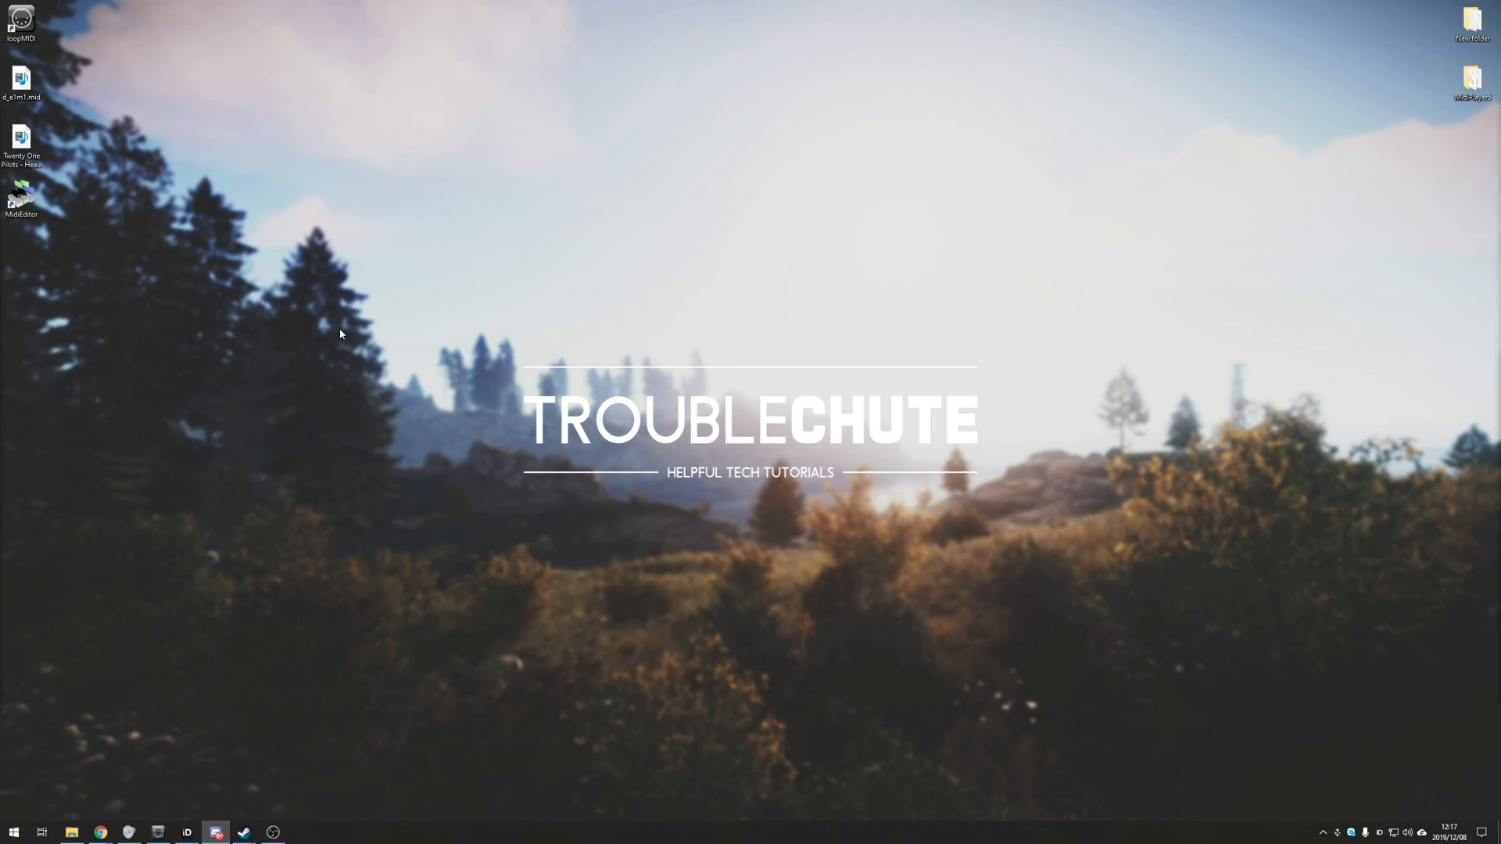